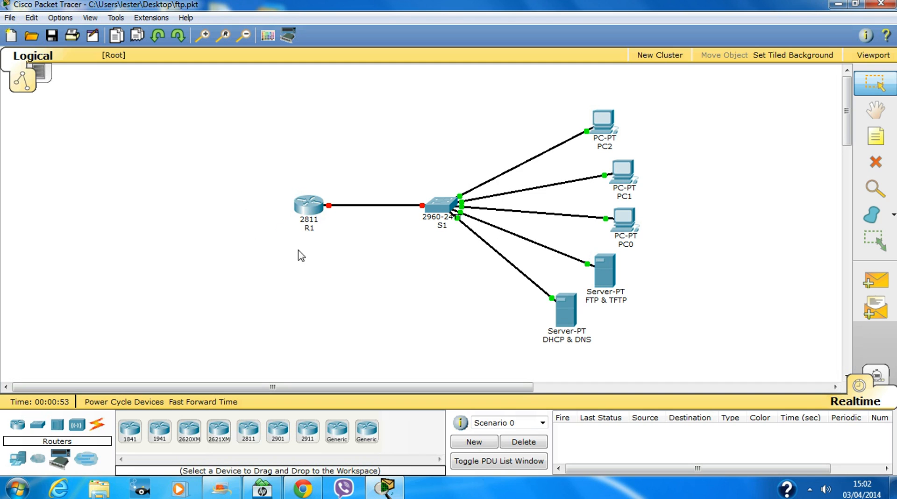
mouse_move(338, 286)
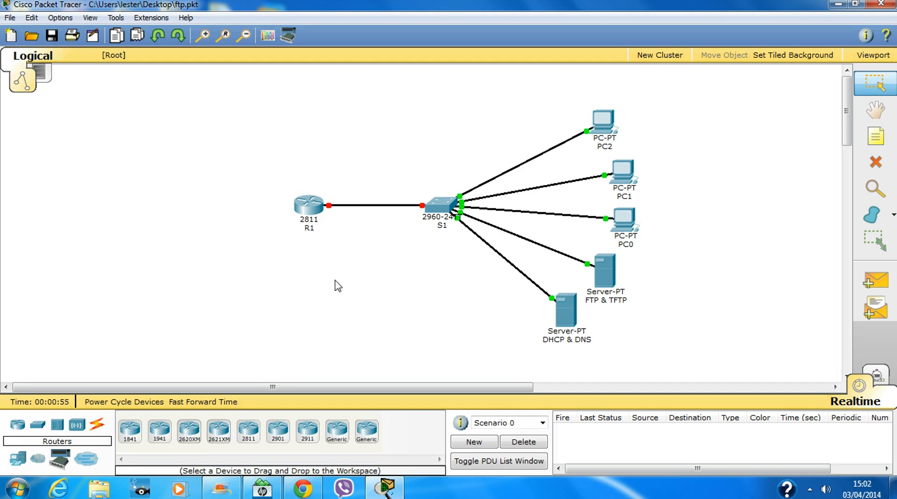
mouse_move(622, 309)
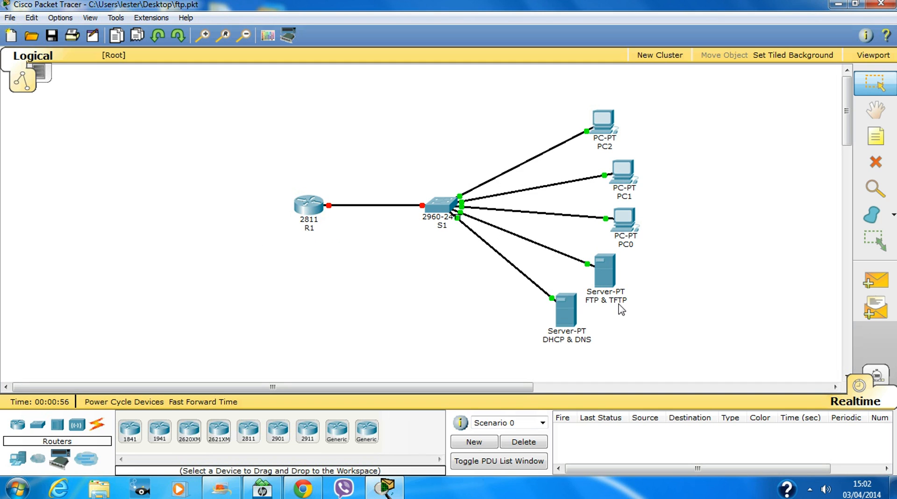
mouse_move(582, 274)
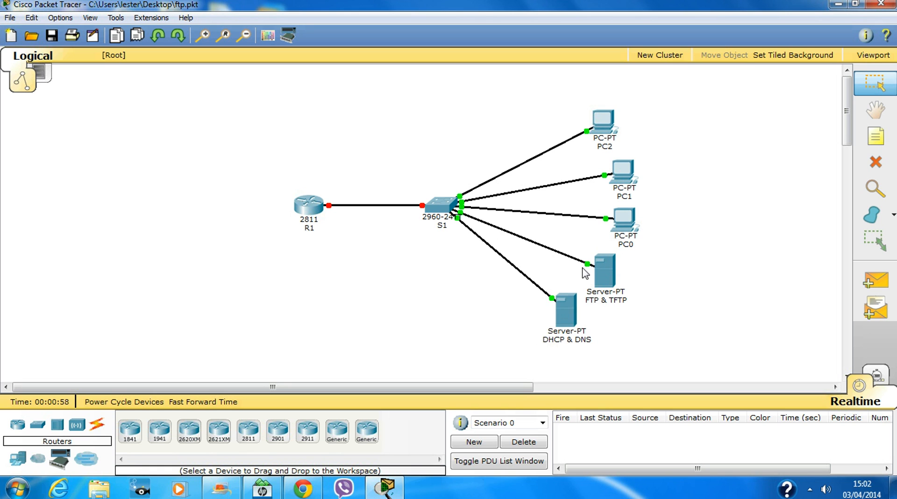
mouse_move(607, 277)
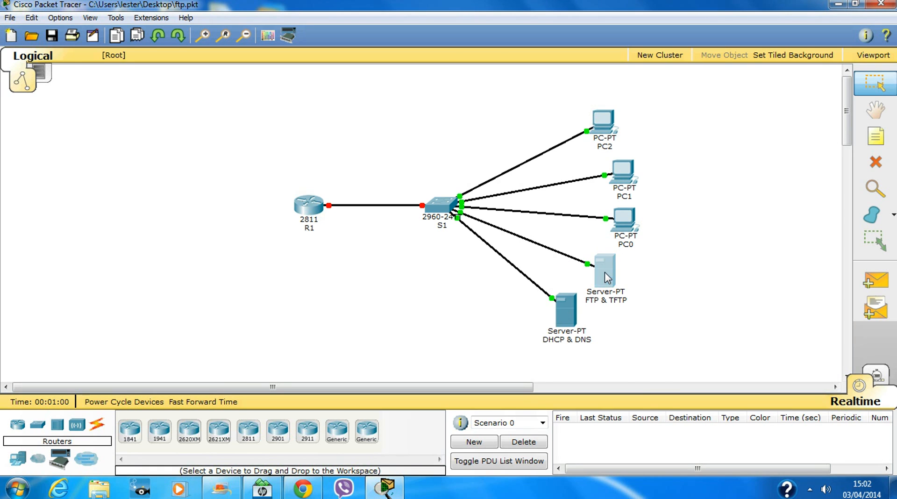
Step: Empty the FTP & TFTP server's TFTP file list by removing every stored file
double_click(605, 269)
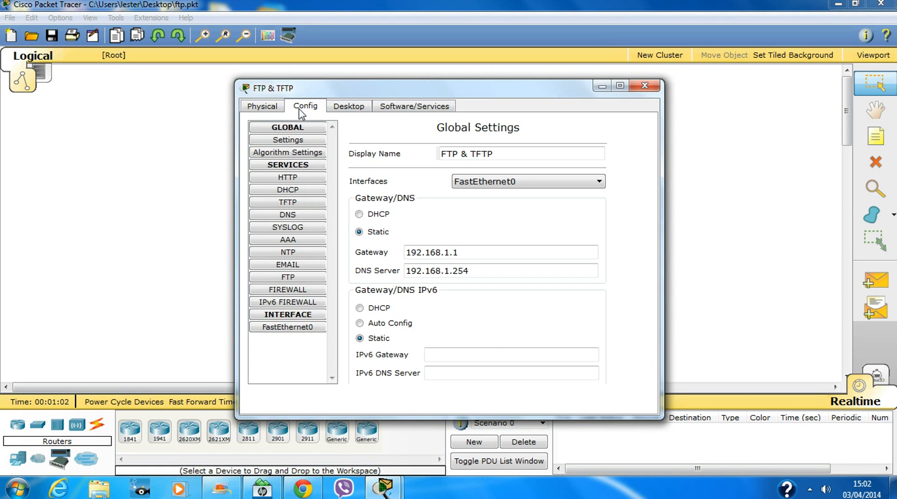
left_click(286, 202)
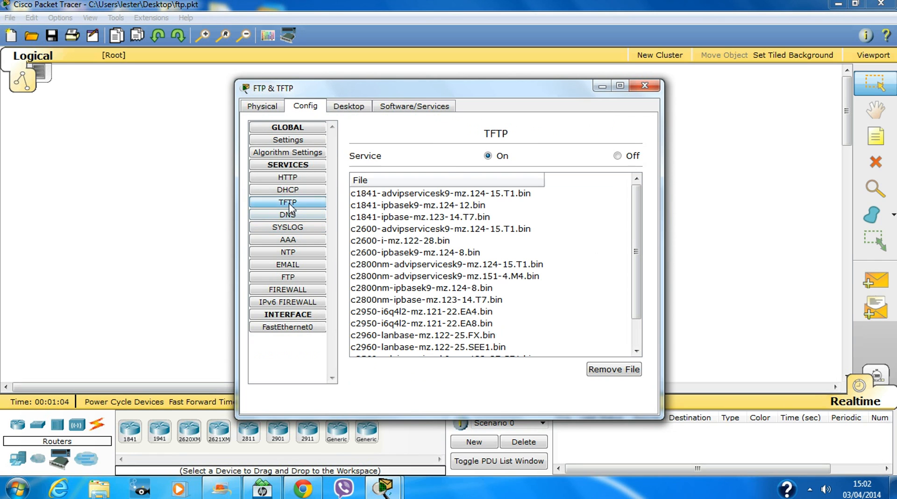
left_click(440, 194)
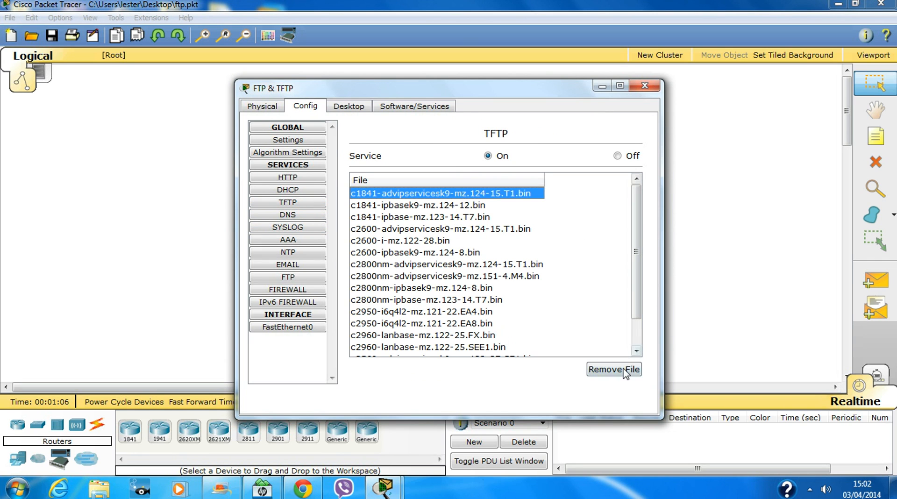
left_click(613, 369)
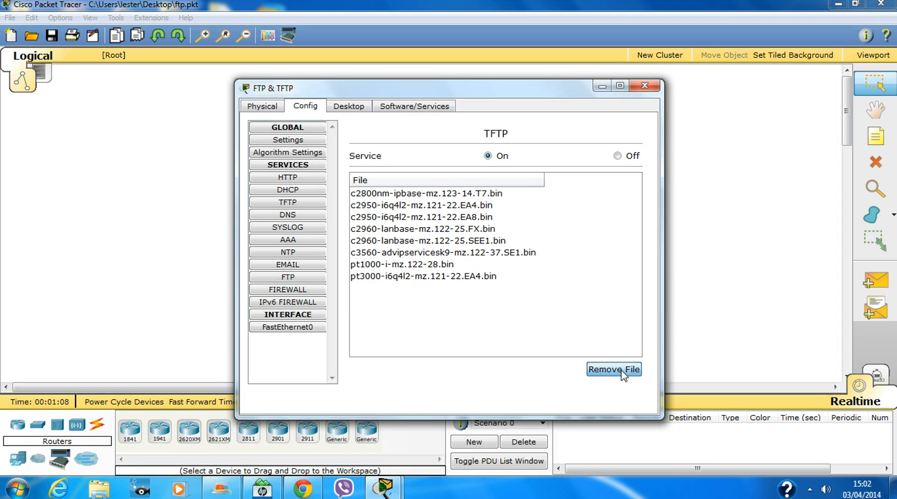
left_click(613, 369)
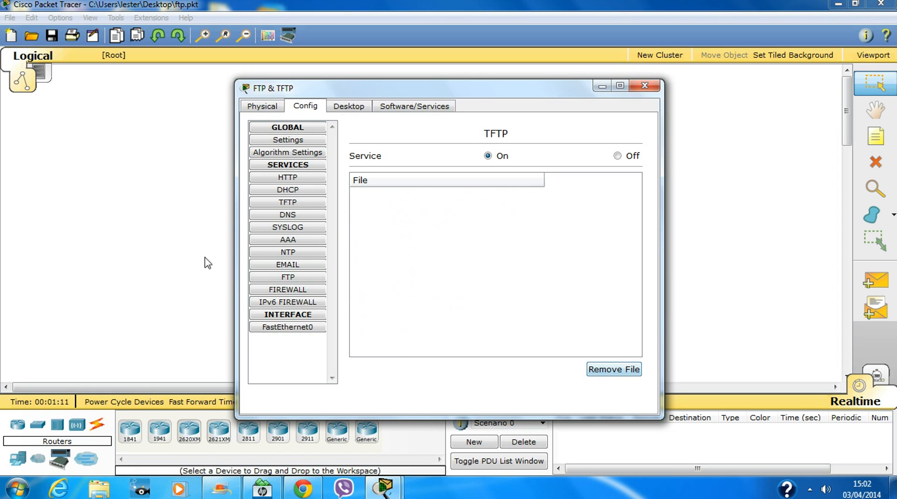
mouse_move(503, 174)
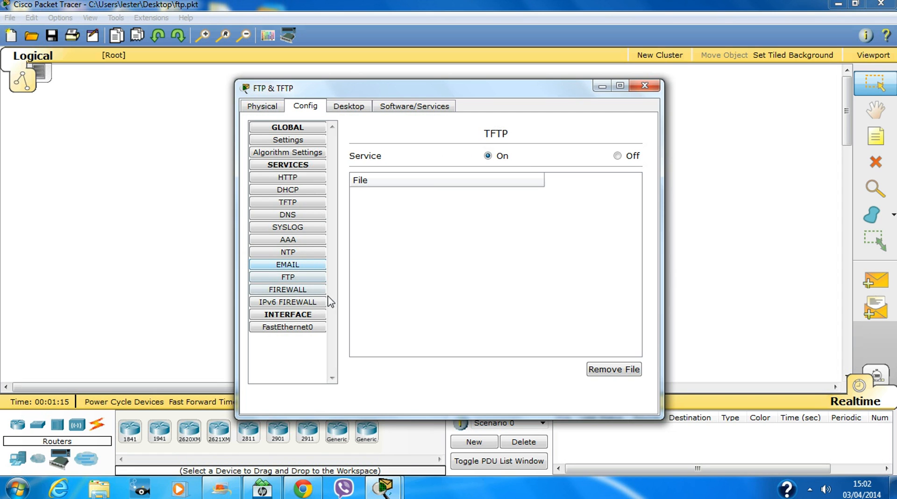
Step: Empty the server's FTP file list and select its existing cisco user account
left_click(287, 277)
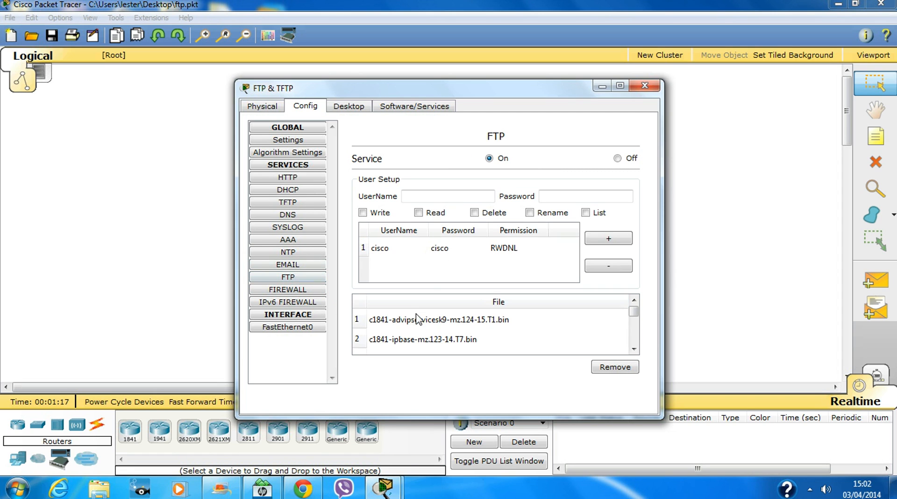
left_click(614, 367)
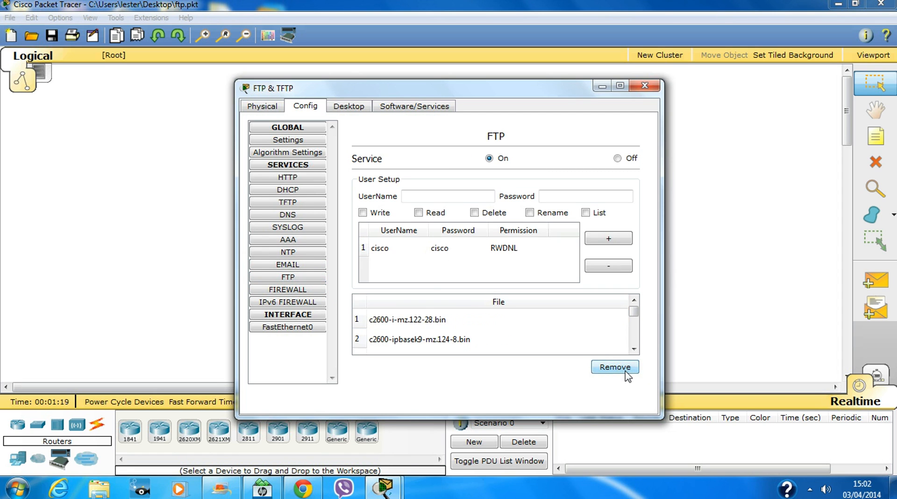
left_click(615, 367)
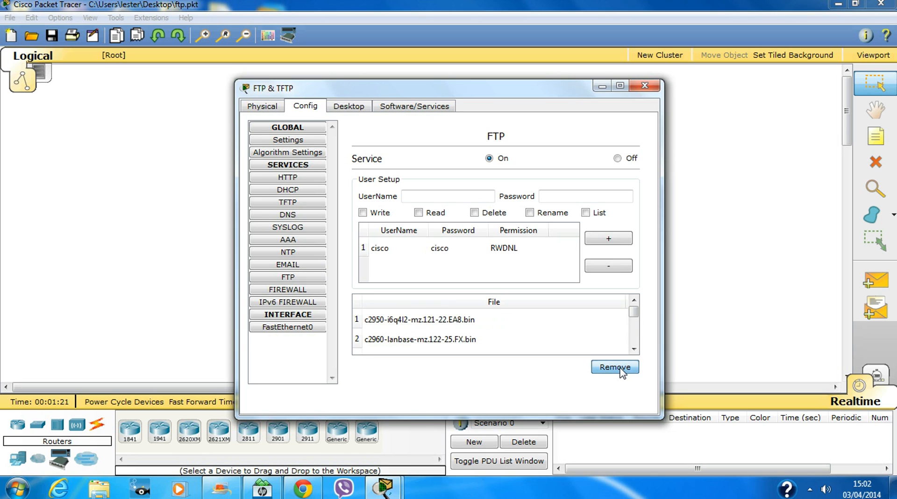
left_click(615, 367)
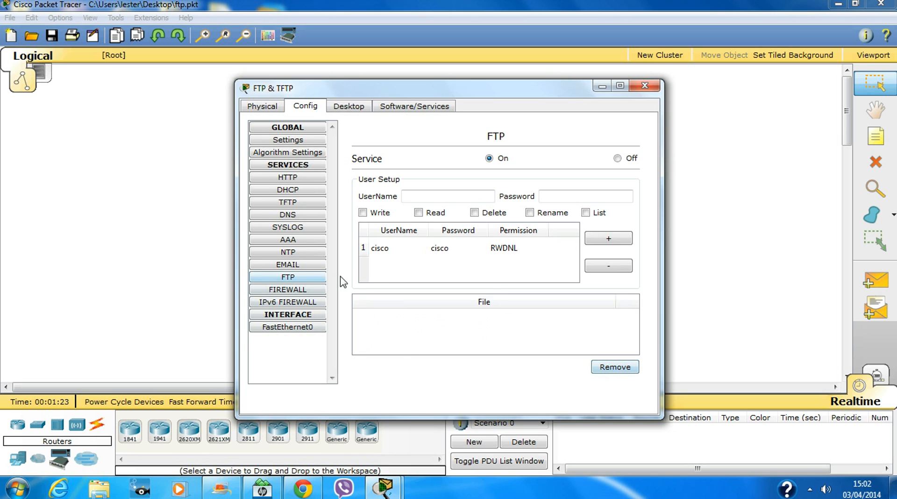
left_click(399, 247)
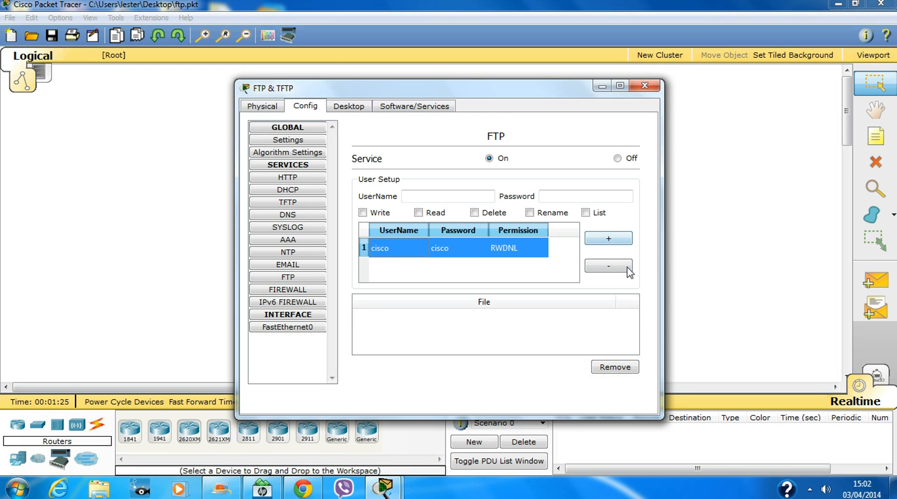
left_click(608, 265)
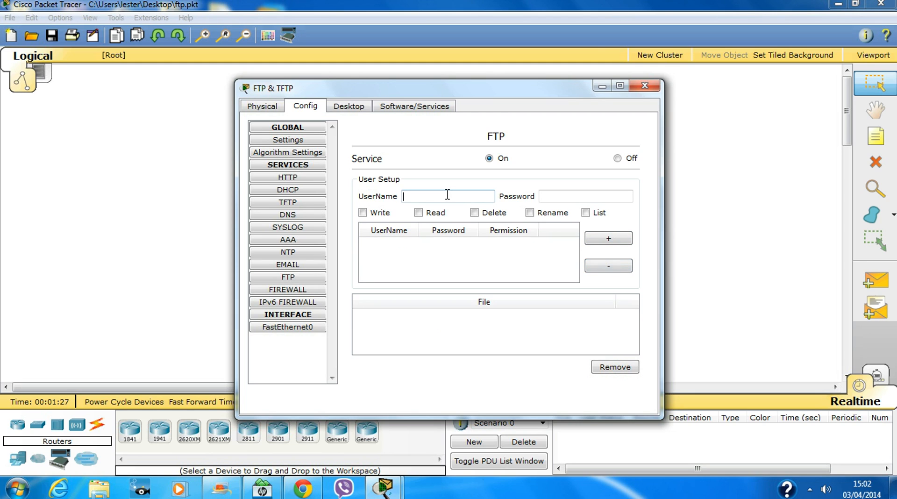
type("admin")
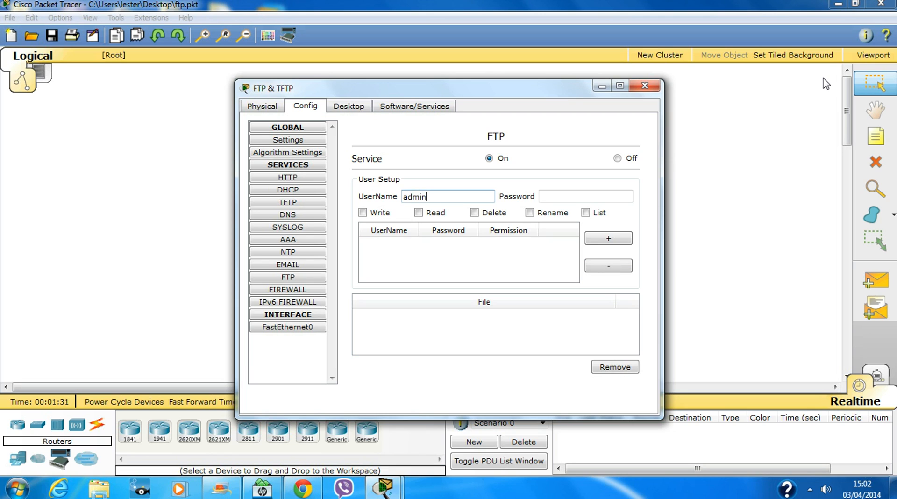
type("cisco")
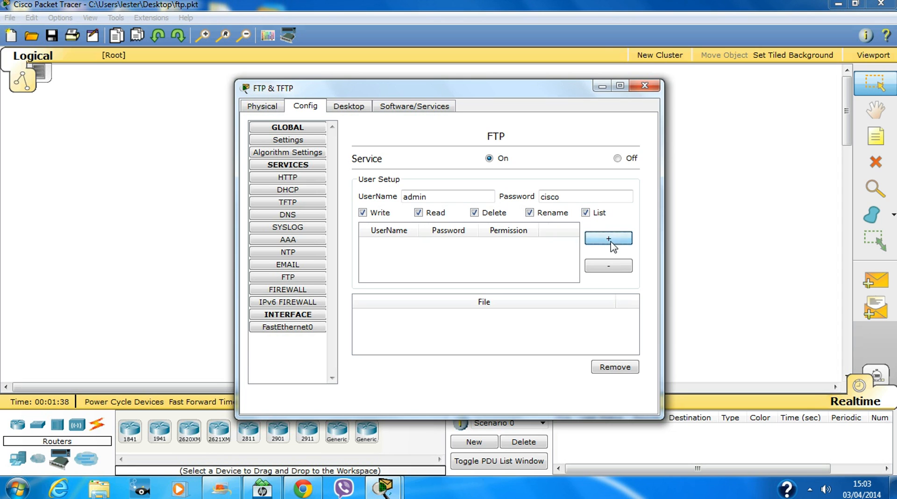
left_click(608, 238)
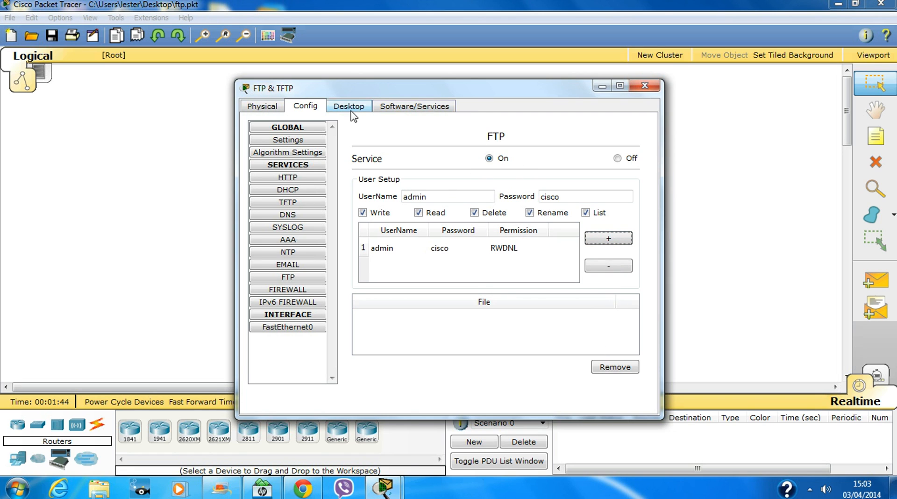
Step: Close the server window and show PC0's IP configuration set to DHCP after viewing PC2 and PC1
left_click(349, 105)
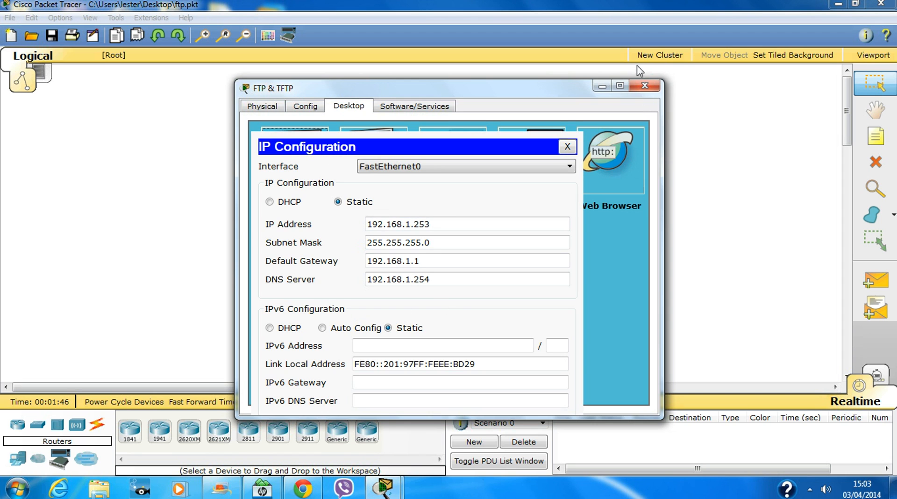
left_click(646, 86)
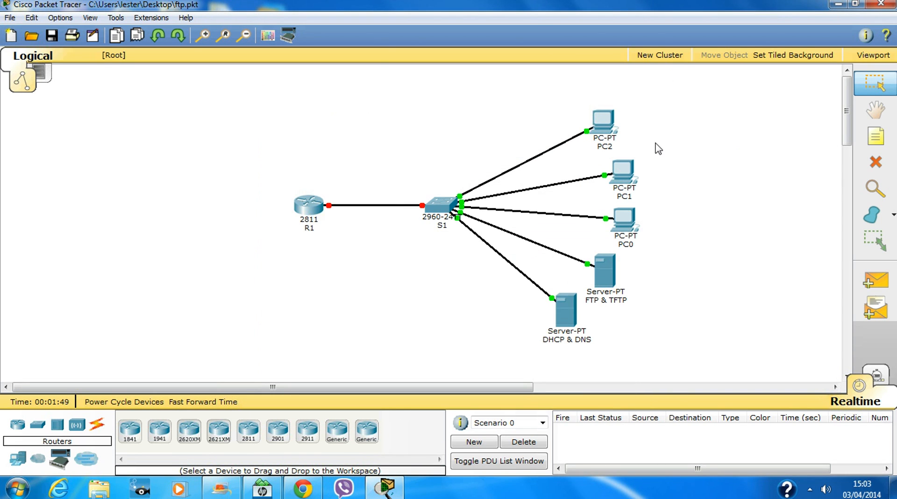
double_click(601, 120)
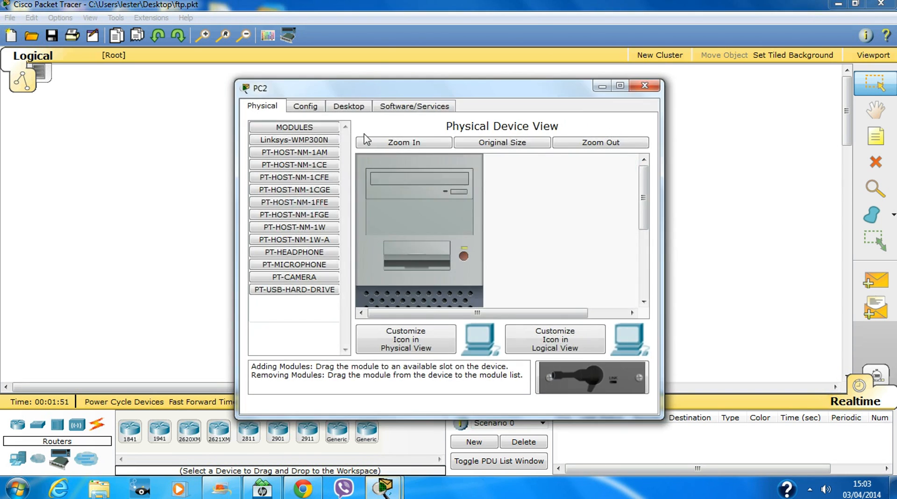
left_click(348, 106)
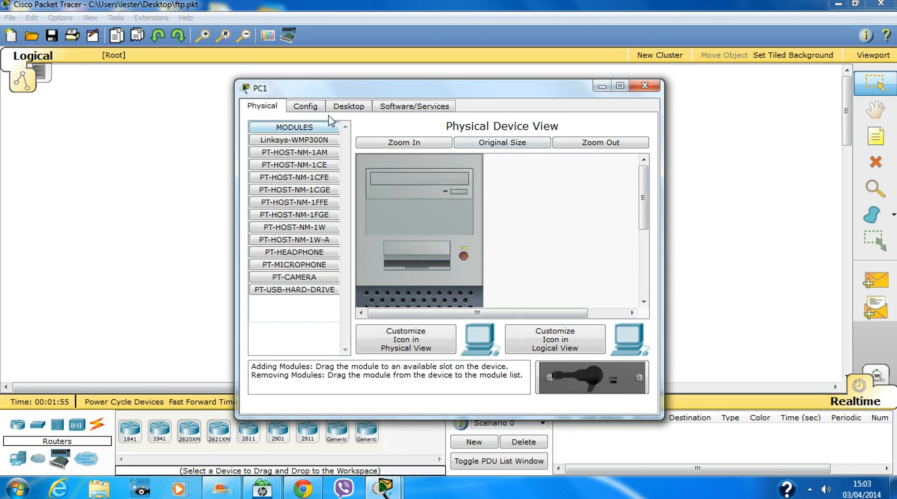
left_click(348, 105)
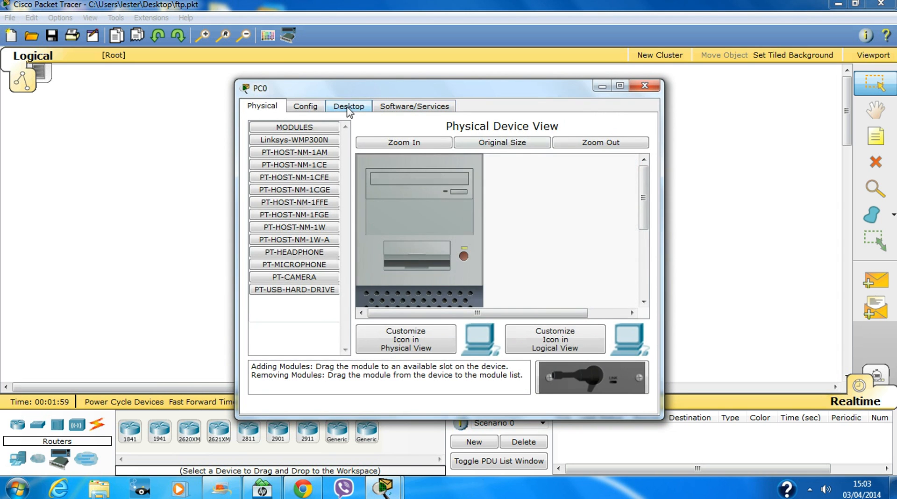
left_click(349, 105)
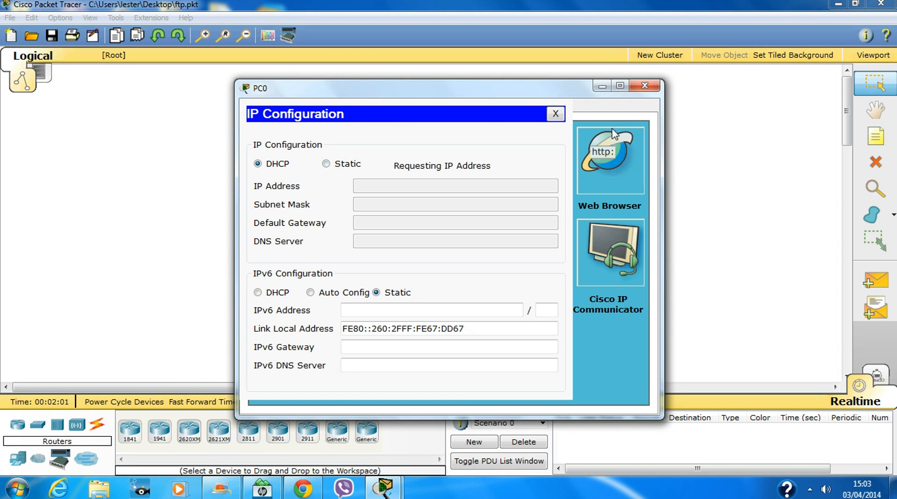
left_click(554, 113)
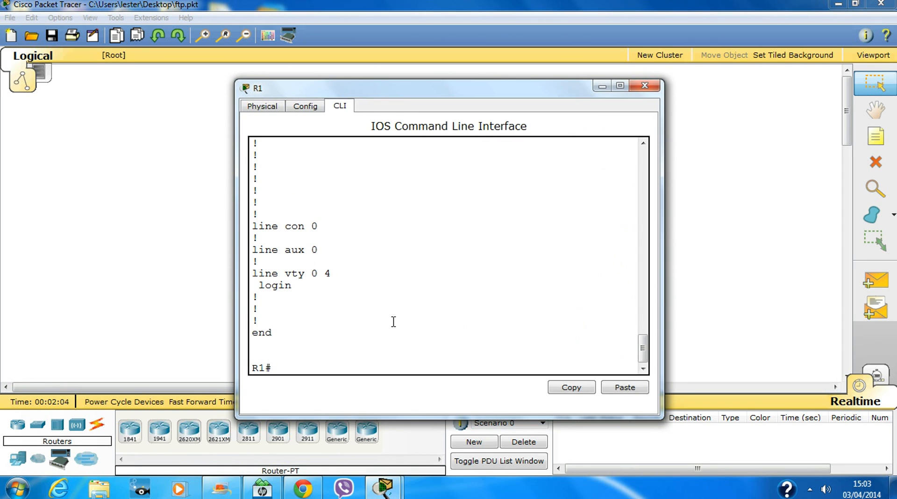
Step: Give R1's FastEthernet0/0 address 192.168.1.1 255.255.255.0 and enable it with no shut
type("conf t")
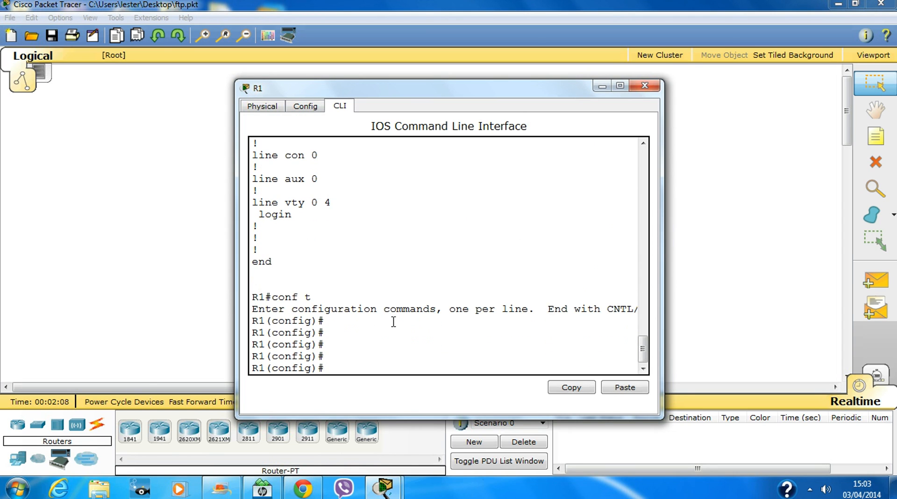
type("int")
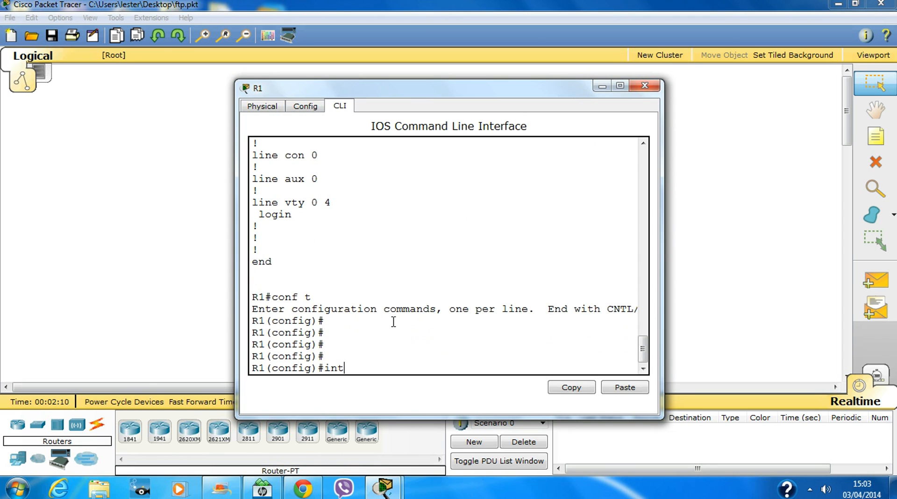
type("fa0/0")
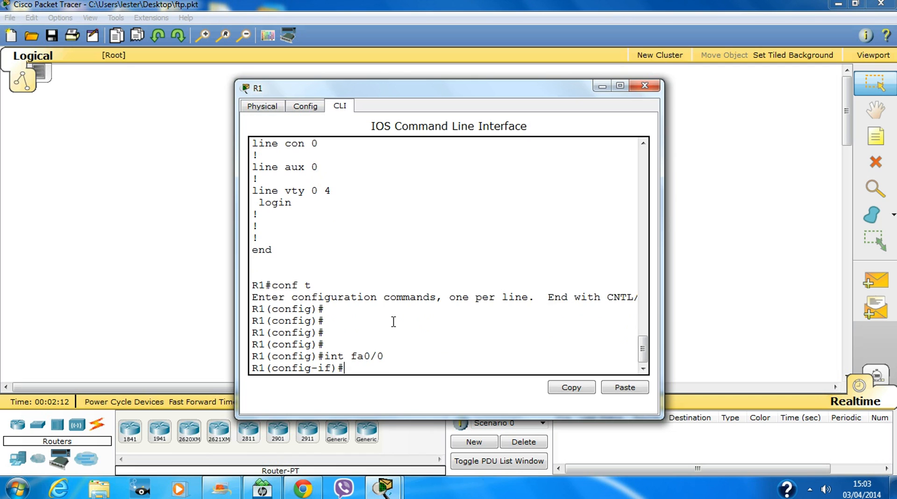
type("ip add")
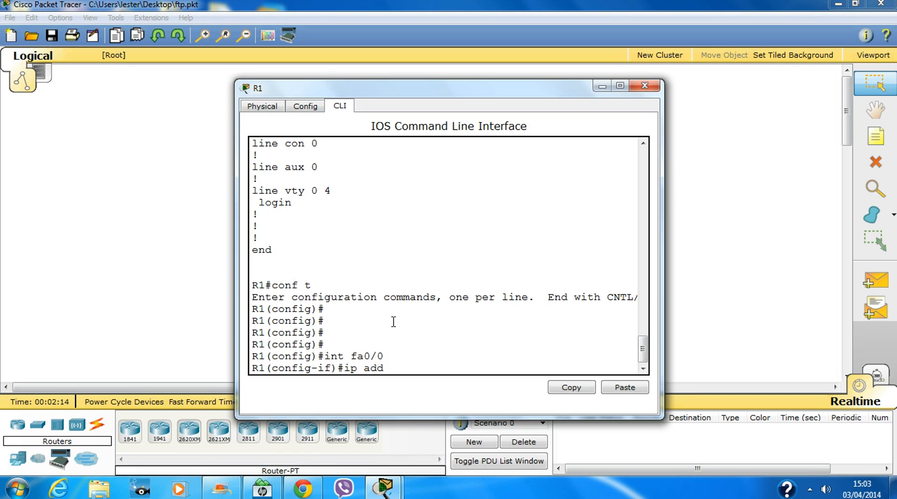
type("192.18")
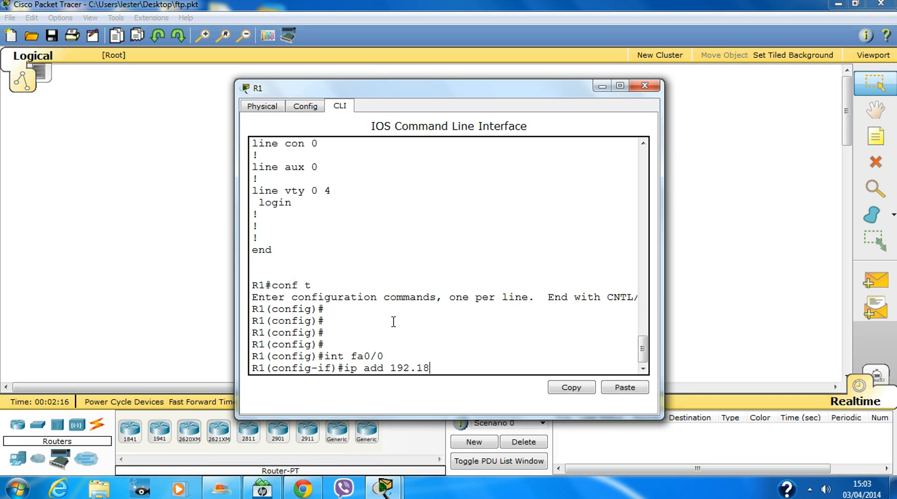
type("68.1")
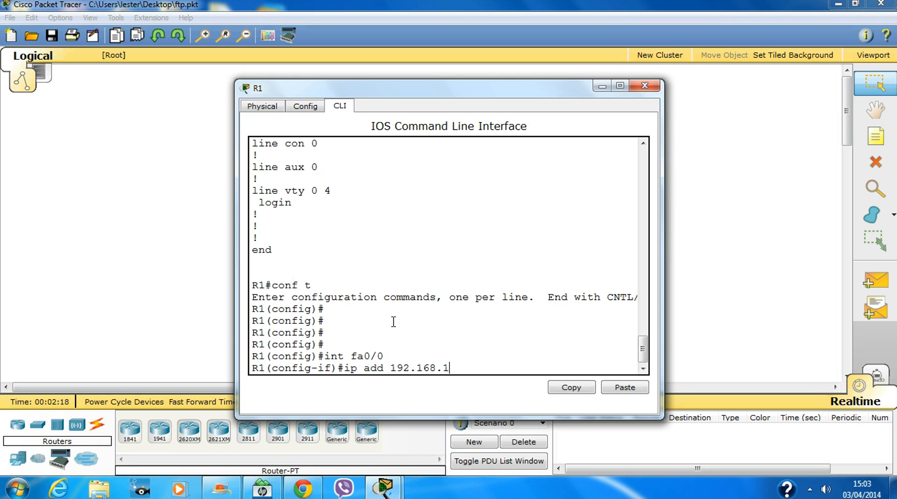
type(".1 255.255")
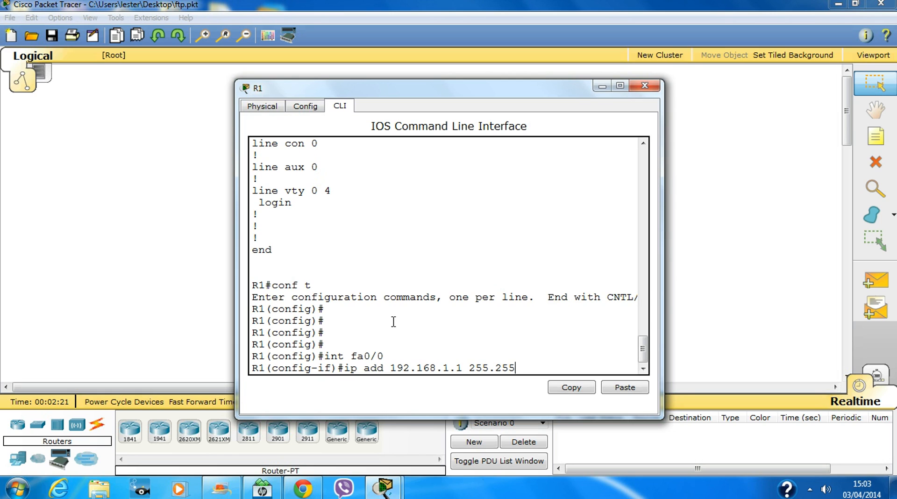
type(".255.0")
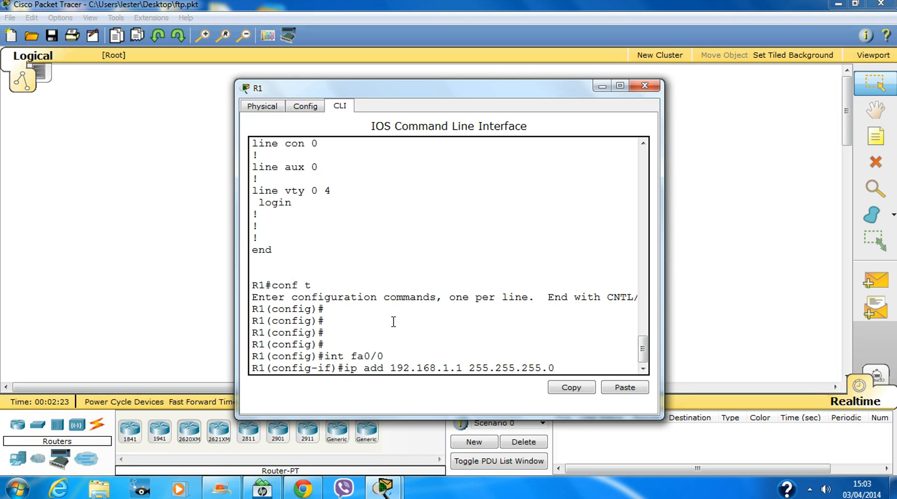
type("no shut")
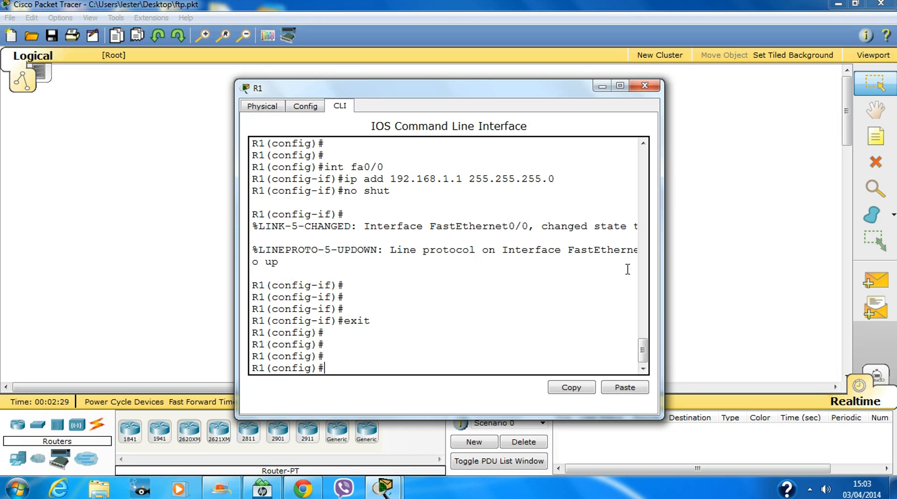
type("ip")
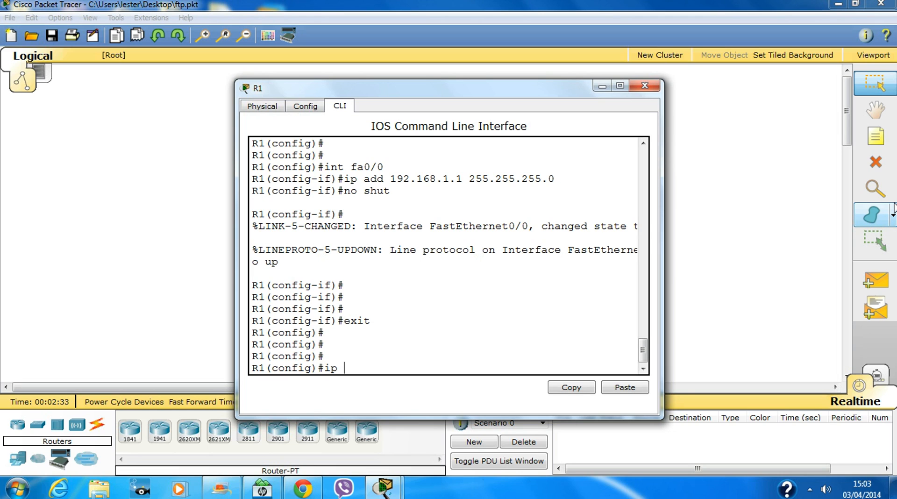
type("ftp")
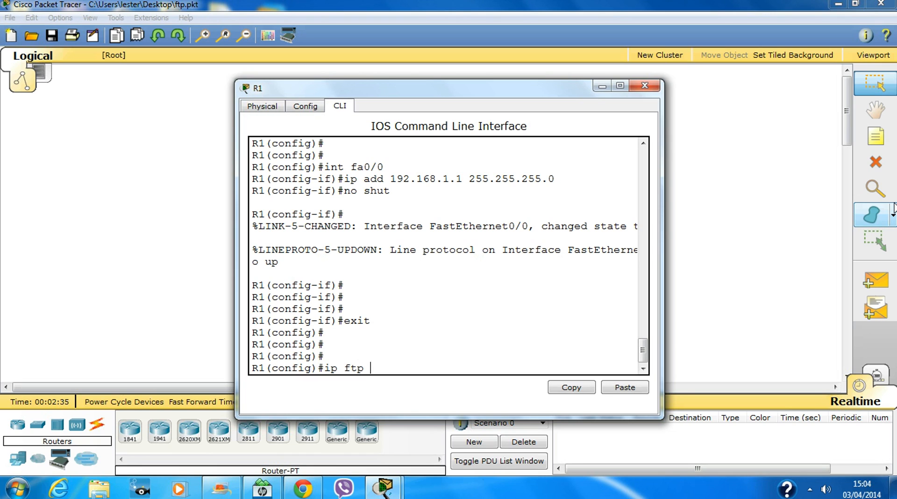
type("username")
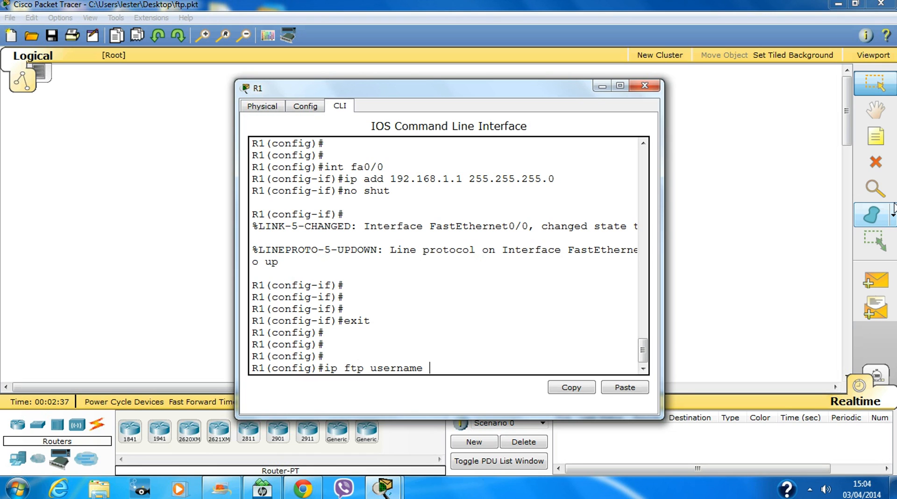
type("admin")
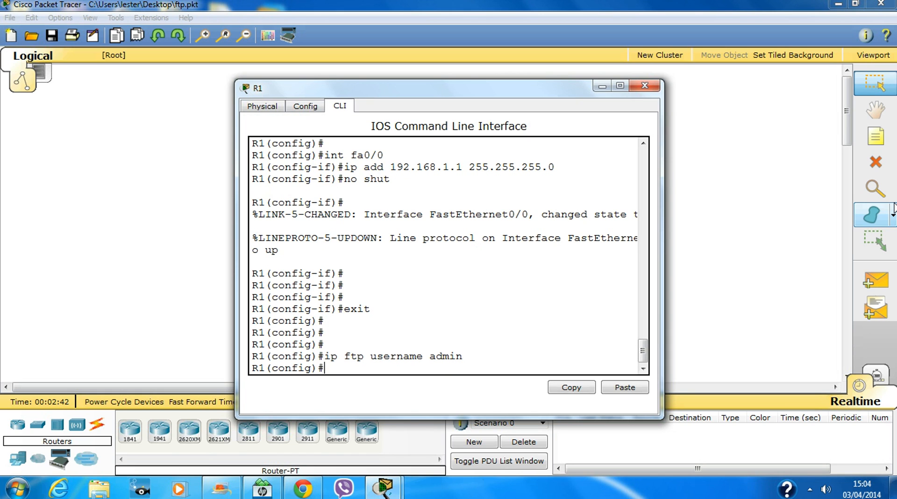
type("ip ftp p")
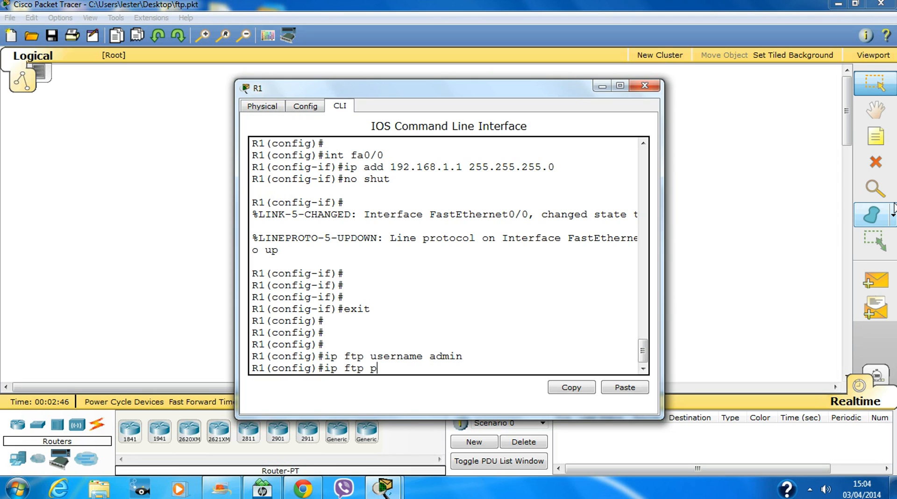
type("assword")
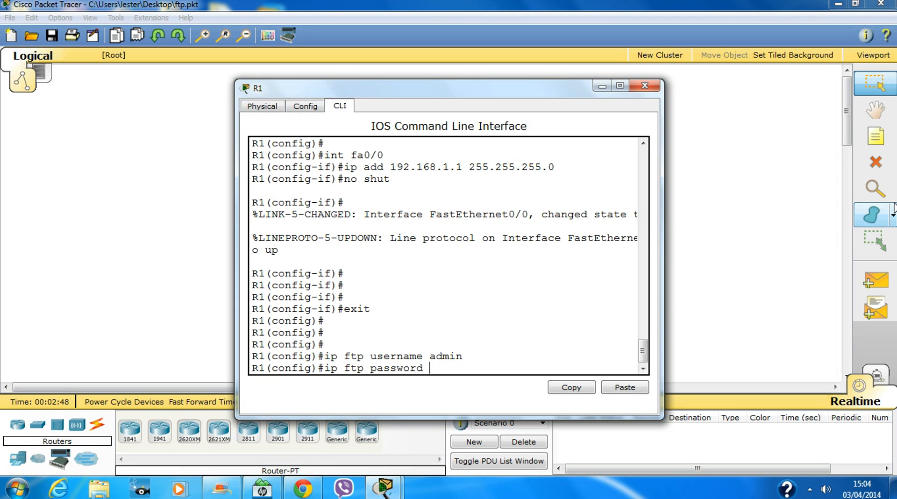
type("cisco")
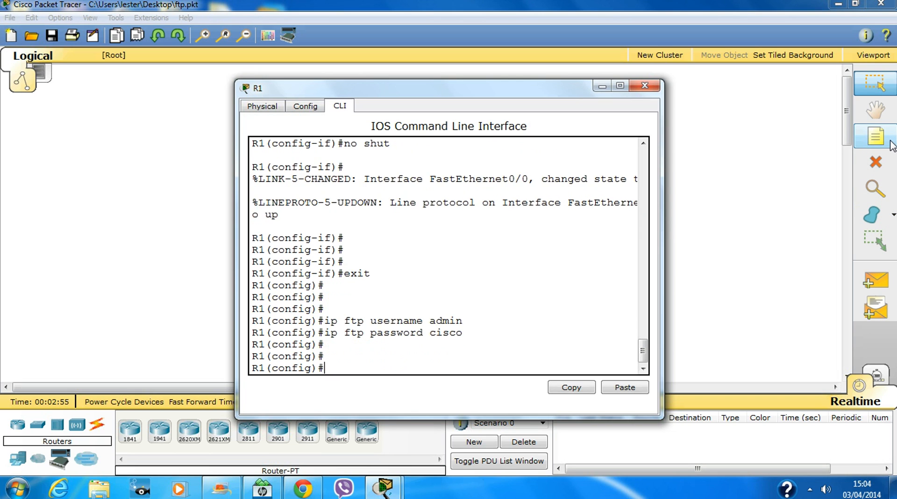
Step: Save R1's configuration with do wr and return to privileged EXEC
type("do wr")
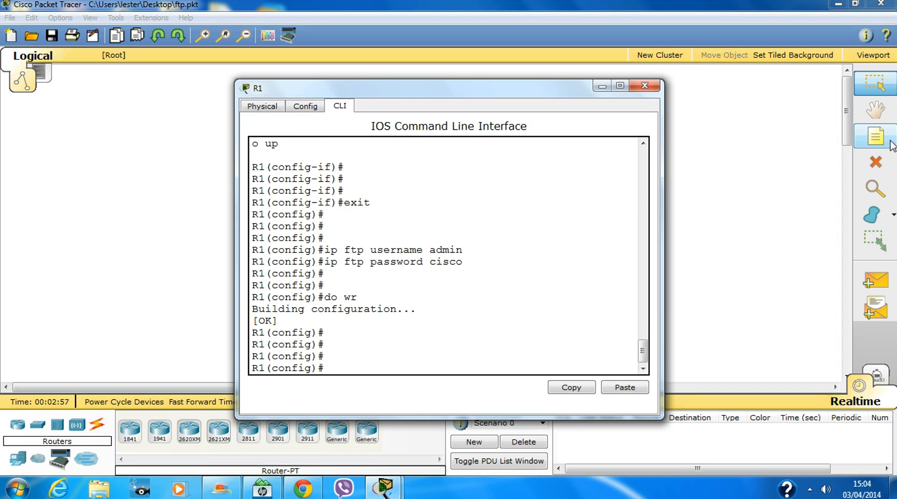
mouse_move(542, 141)
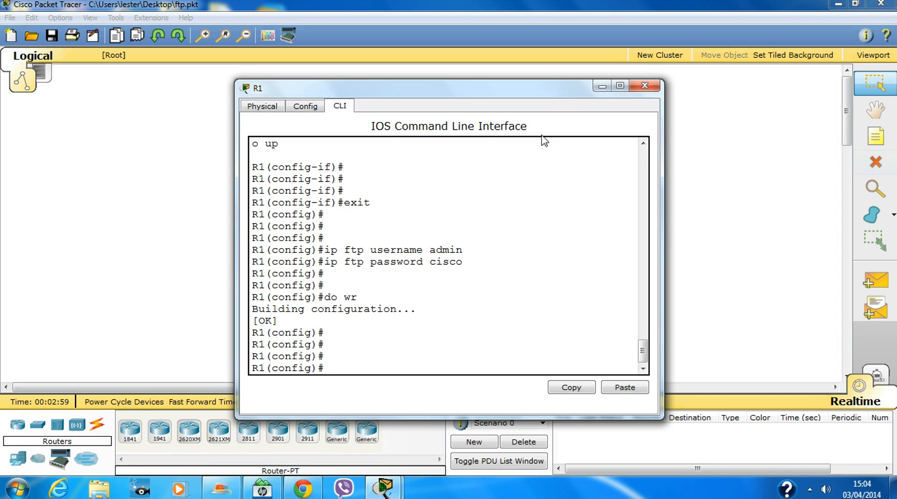
key("ctrl+z")
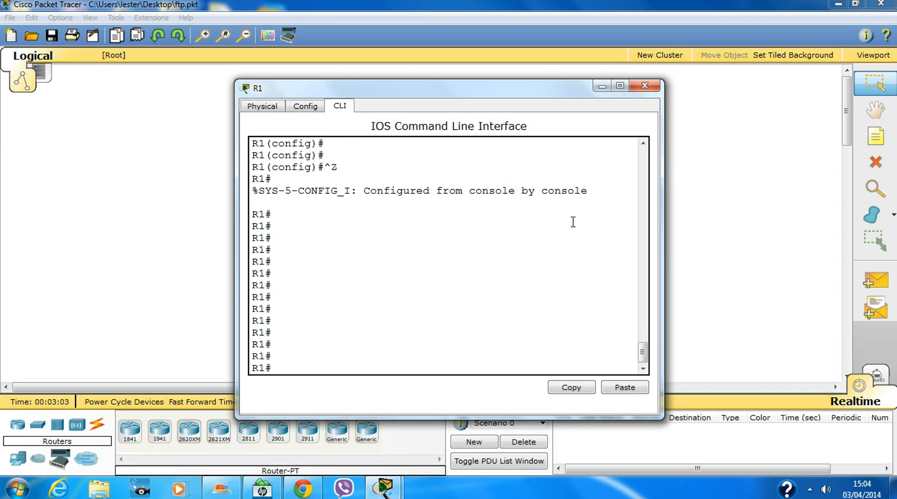
Step: Check the server's FTP page now lists user admin, then return to the diagram
left_click(645, 86)
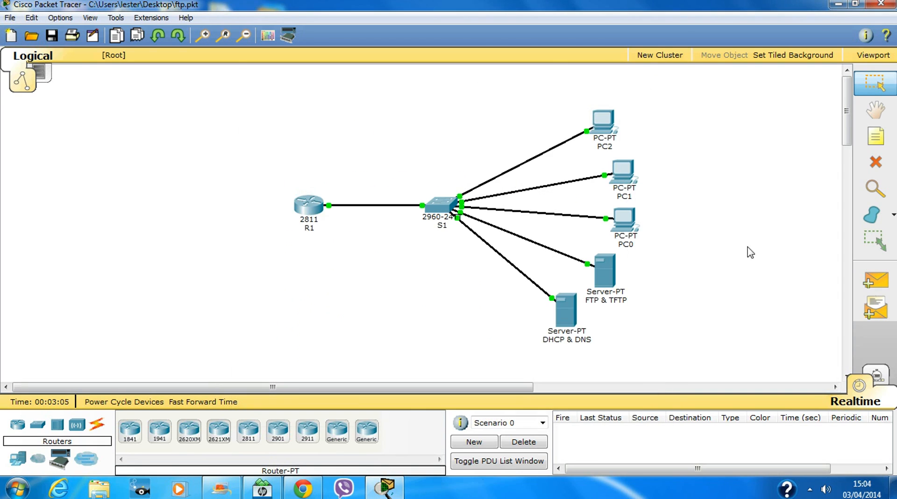
double_click(605, 269)
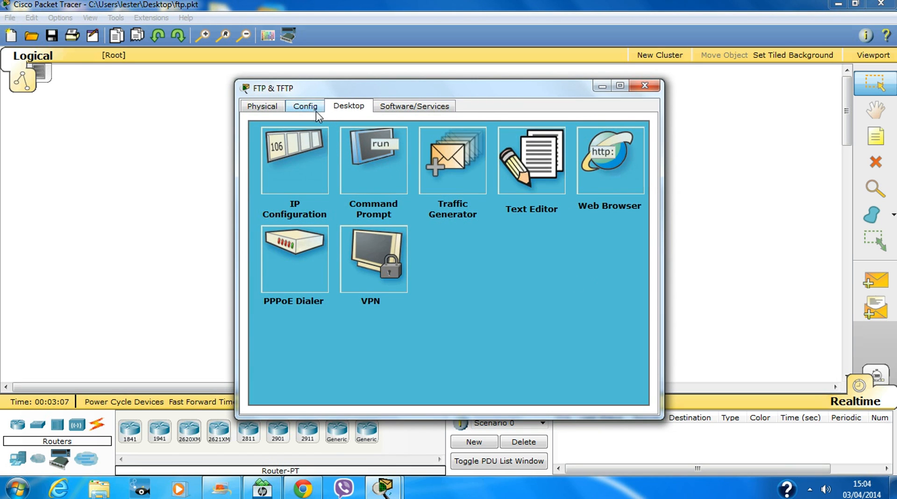
left_click(305, 106)
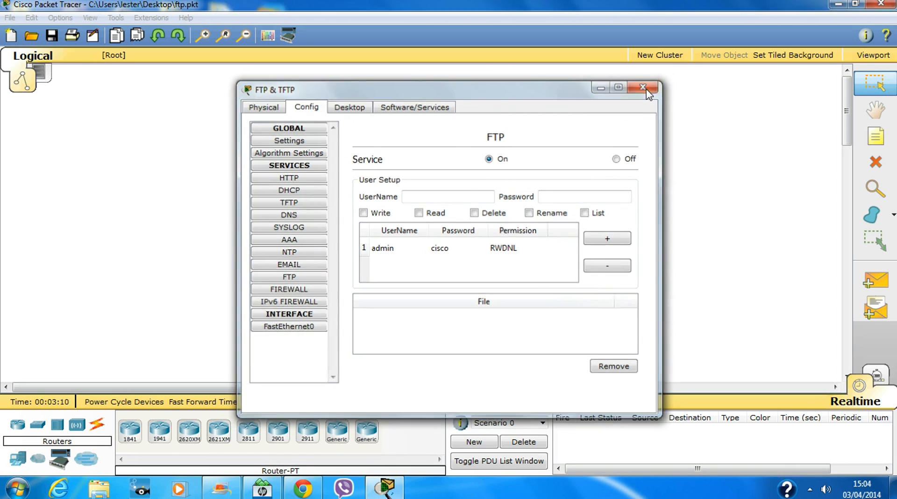
left_click(642, 88)
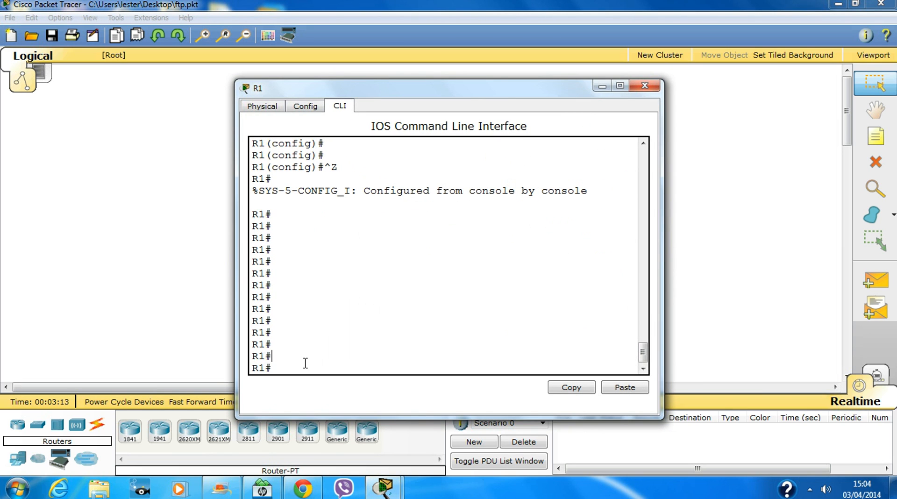
mouse_move(633, 164)
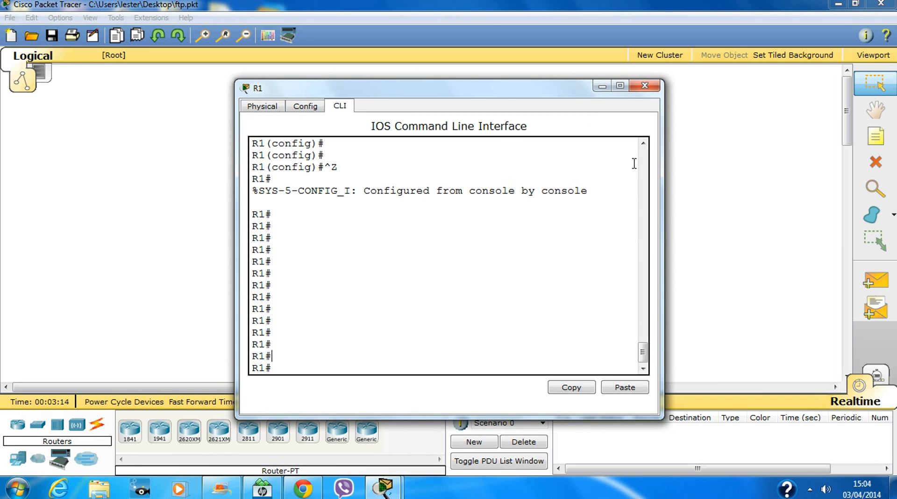
Step: Start copying R1's running-config to FTP host 192.168.1.253
type("copy running-config ftp:")
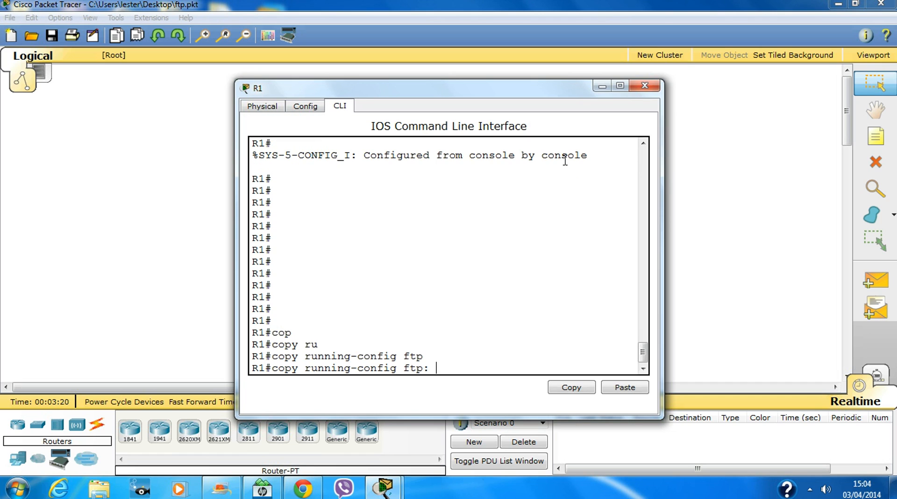
key("enter")
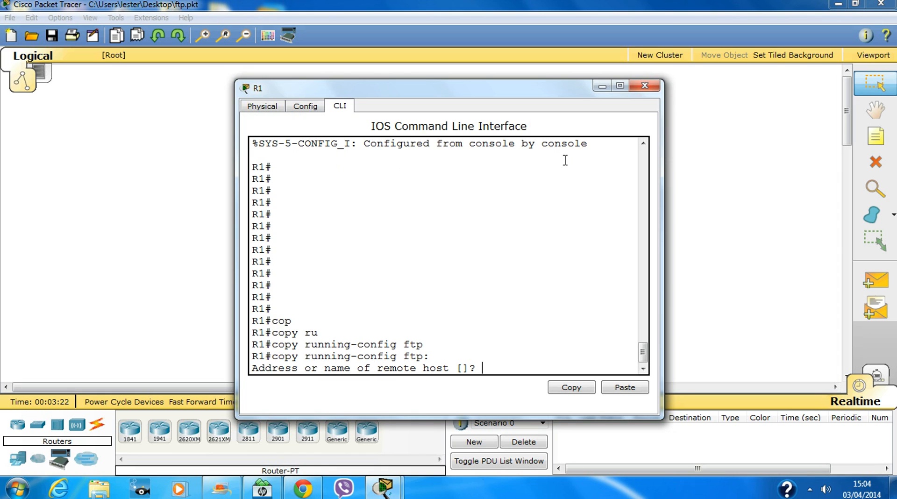
type("192.168.")
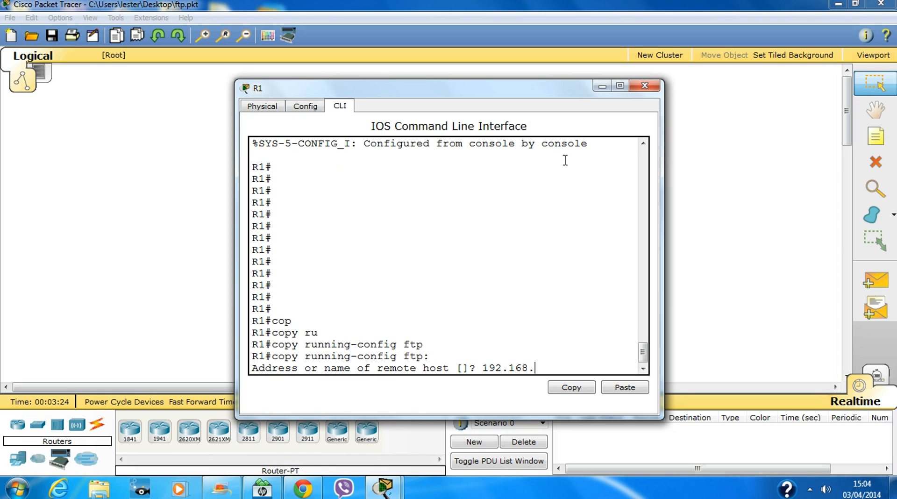
type("1.253")
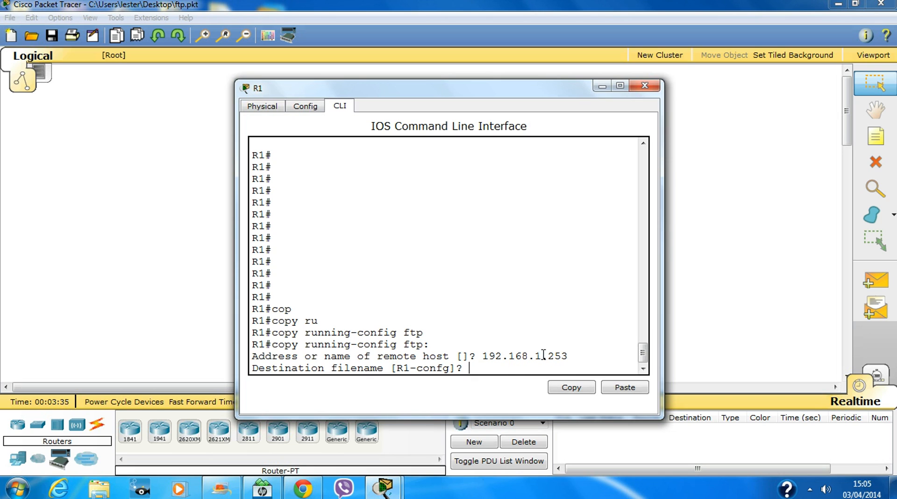
mouse_move(499, 289)
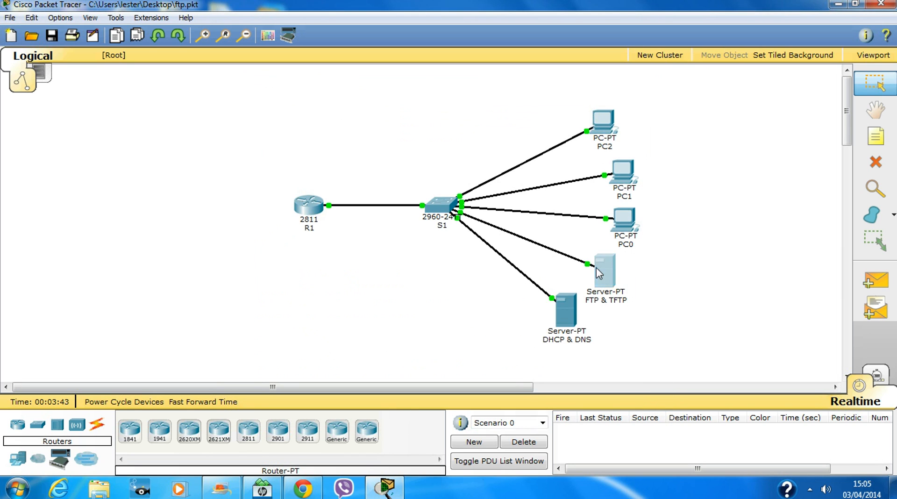
Step: Inspect the server's FTP and TFTP file lists, then return to R1's command line
double_click(604, 272)
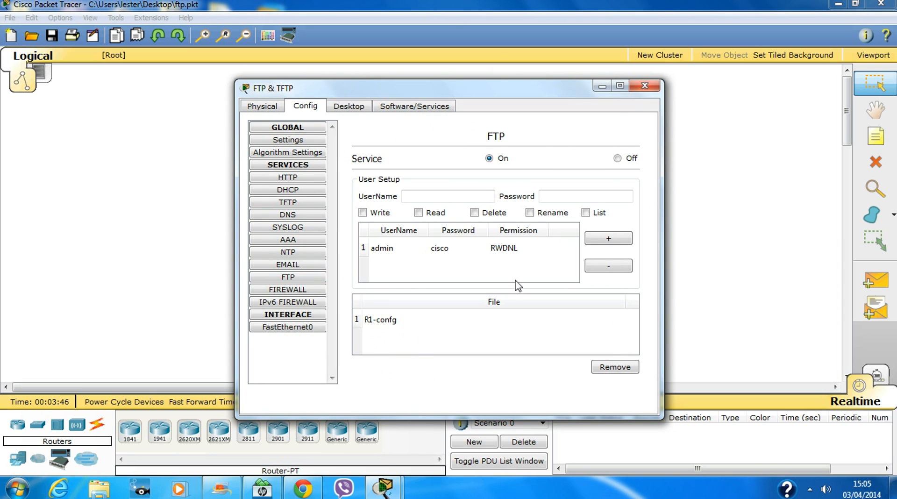
left_click(644, 86)
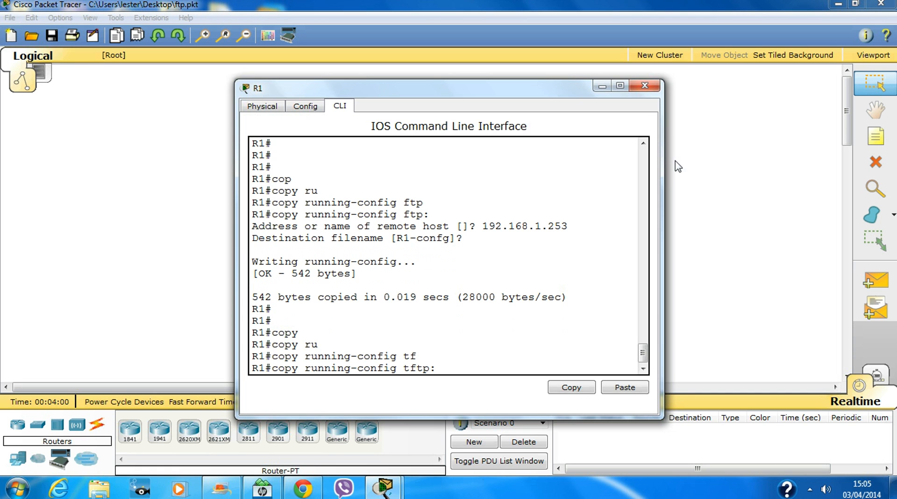
left_click(645, 86)
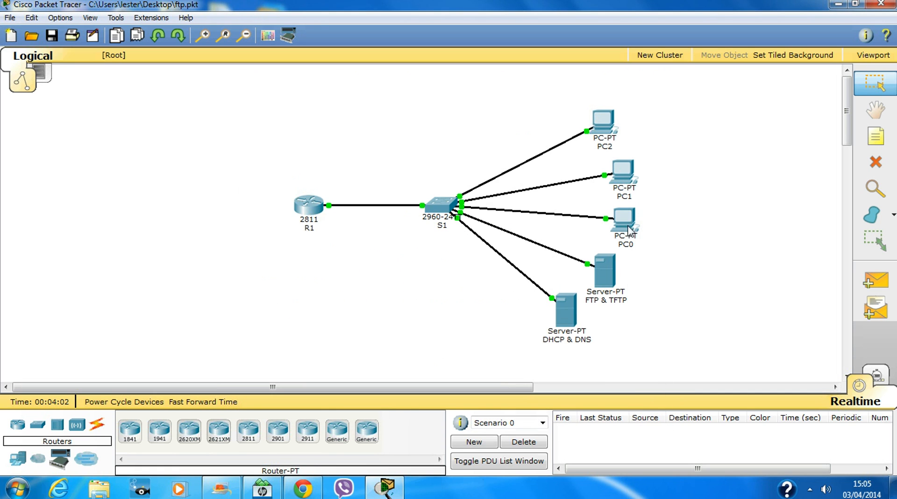
double_click(605, 266)
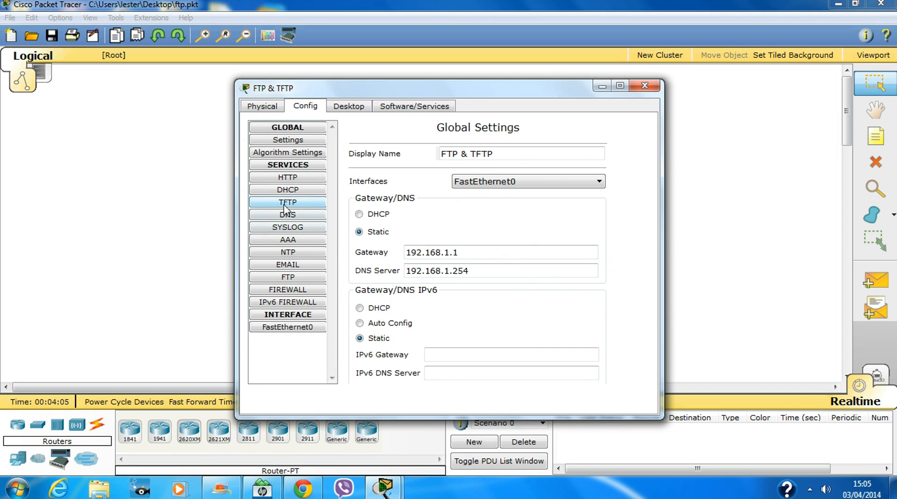
left_click(287, 202)
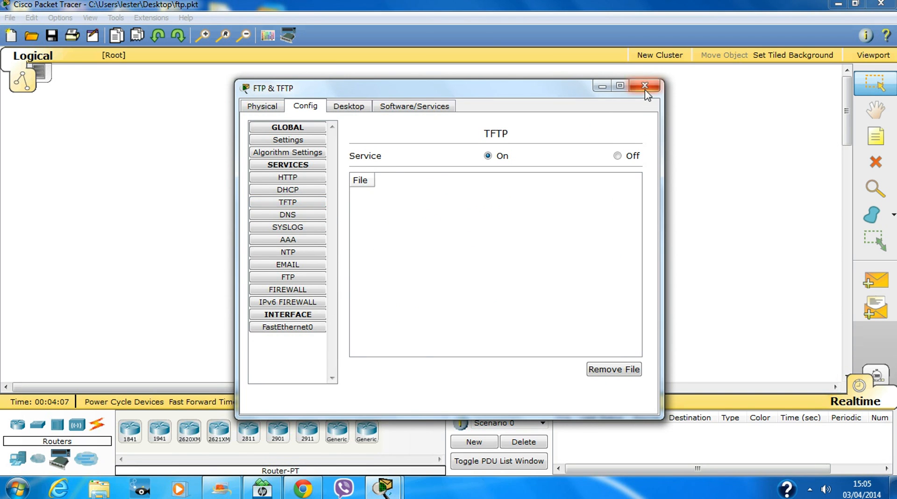
left_click(646, 86)
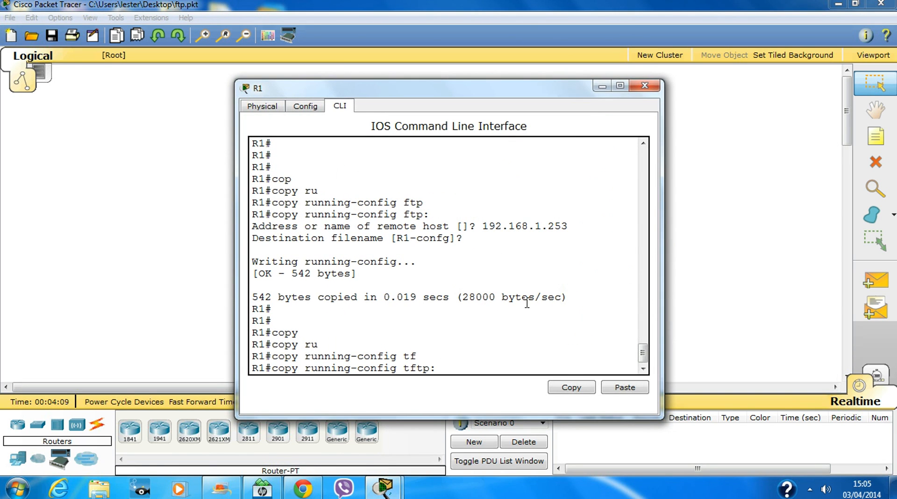
Step: Copy R1's running-config via TFTP to 192.168.1.253 and verify R1-config in the TFTP list
key("enter")
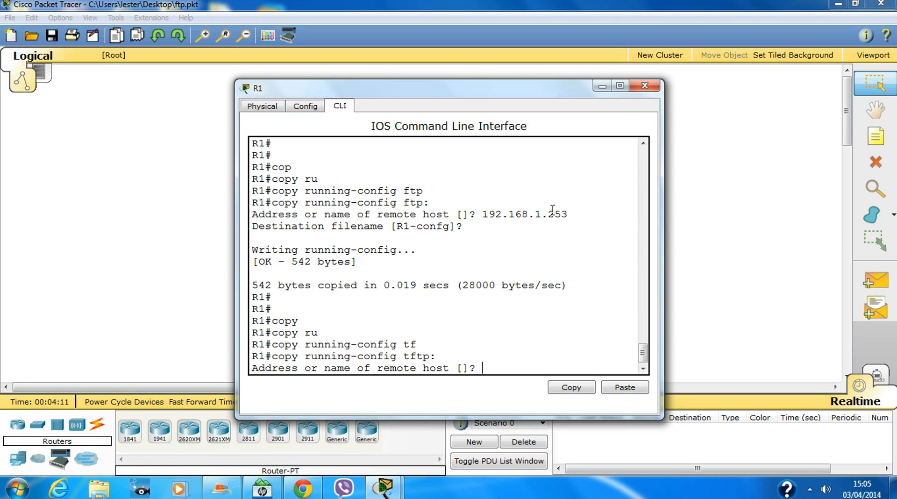
type("192.168.1.253")
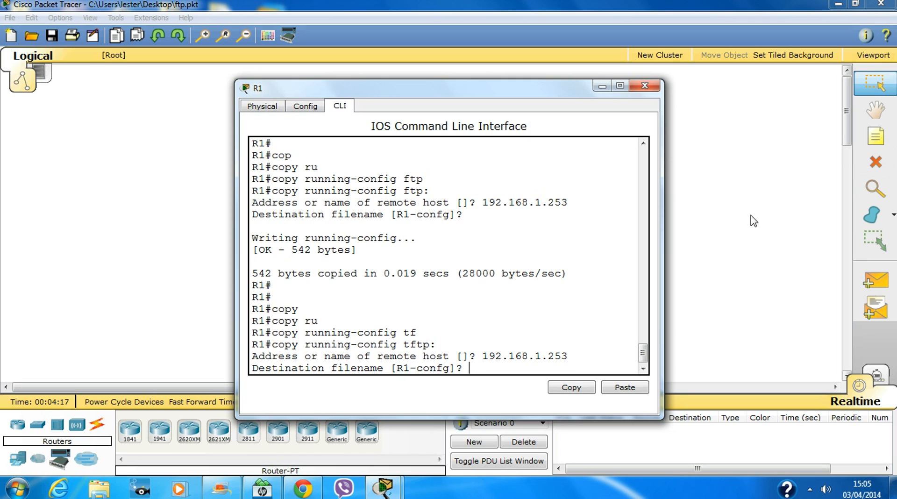
mouse_move(609, 311)
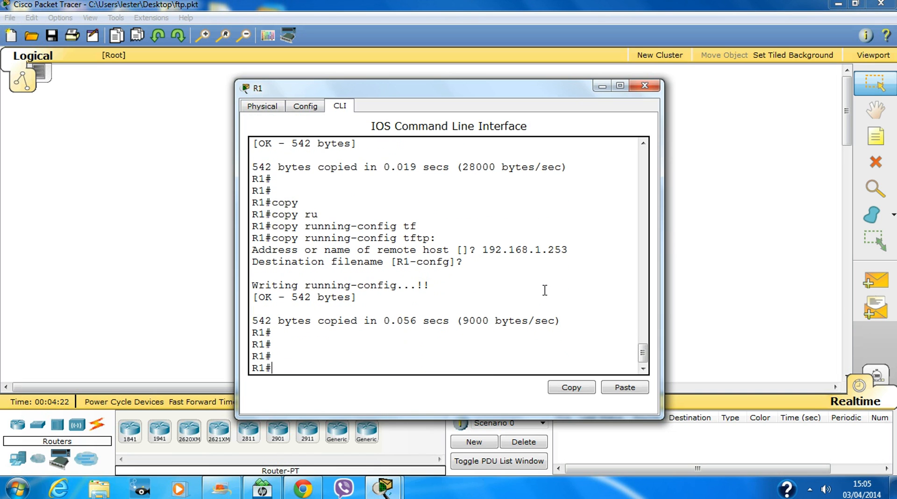
left_click(645, 86)
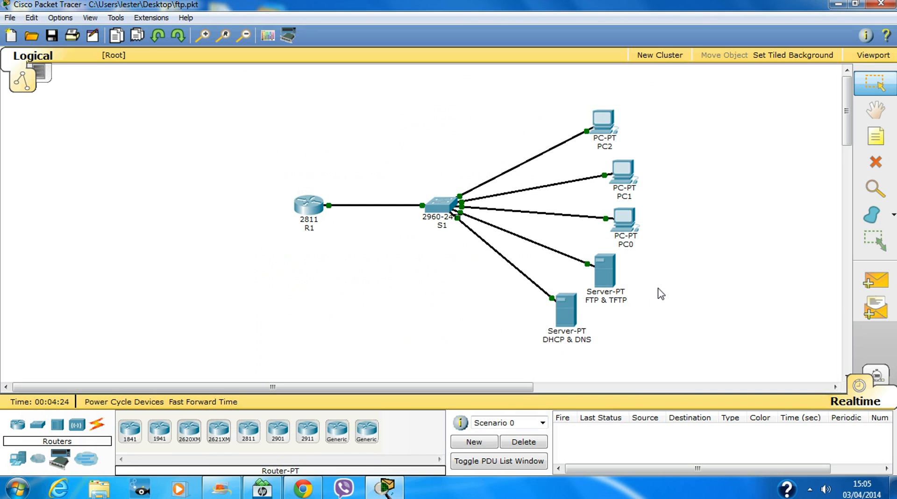
double_click(604, 269)
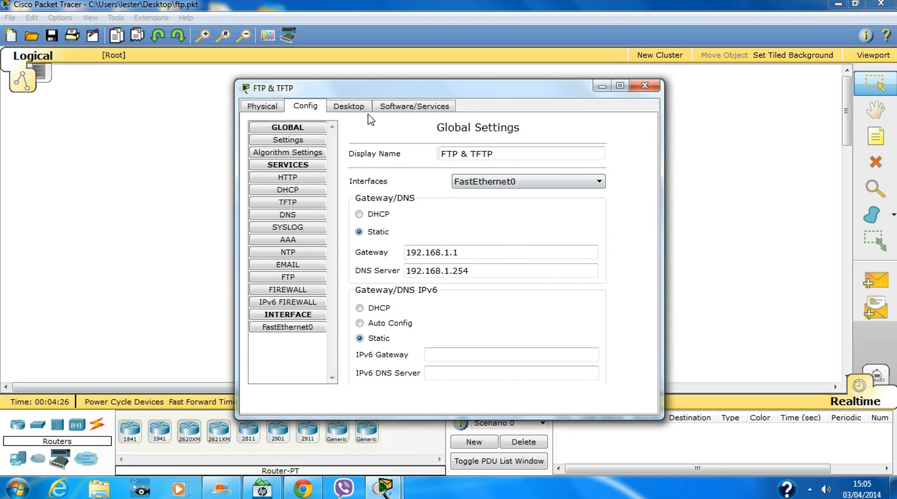
left_click(287, 202)
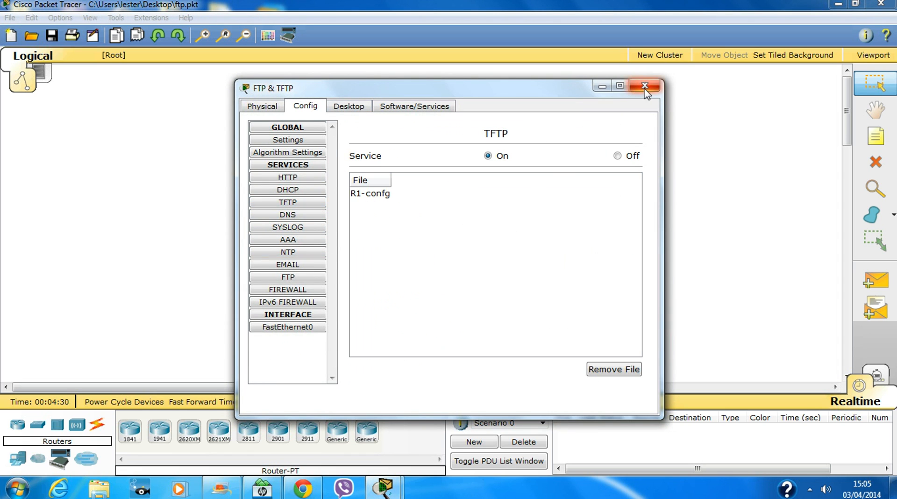
left_click(645, 86)
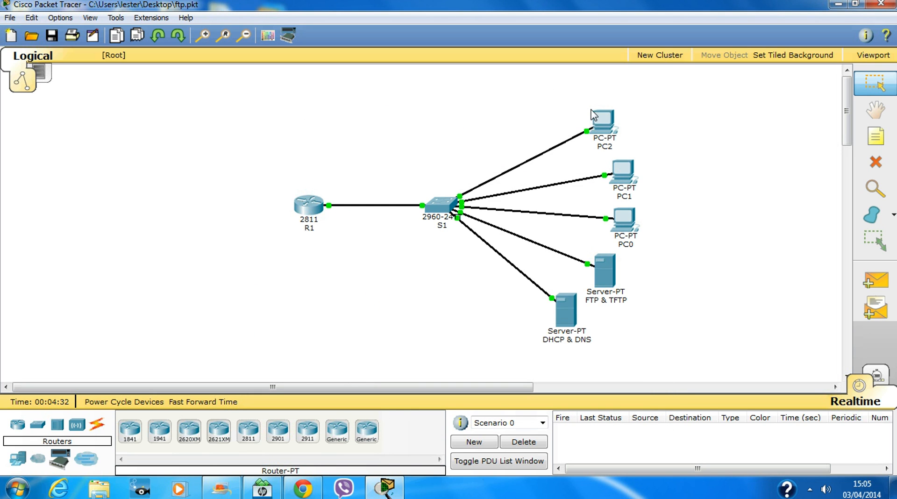
Step: From PC2's command prompt log into FTP server 192.168.1.253 as admin and list its files
double_click(601, 120)
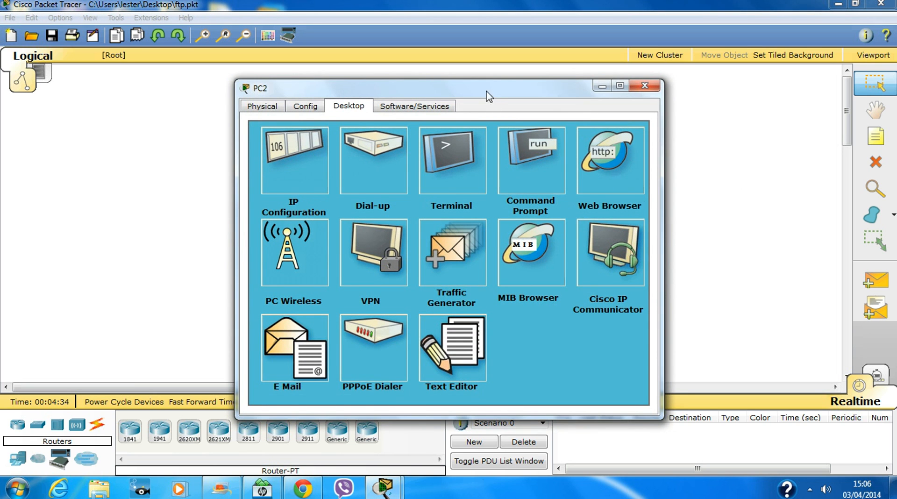
left_click(529, 160)
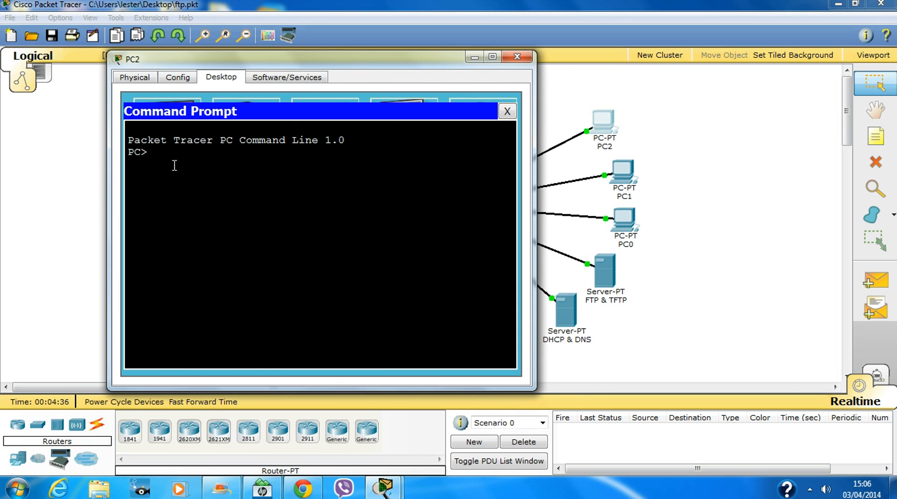
type("ftp 192.")
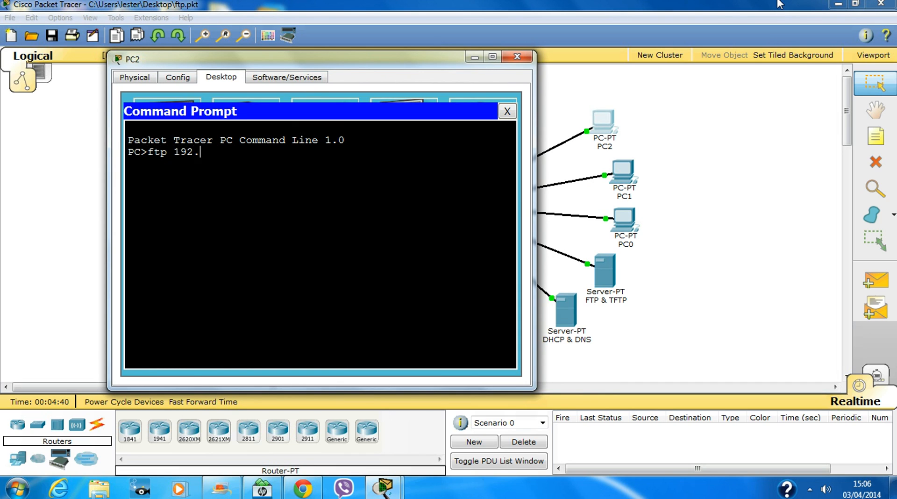
type("168.1.253")
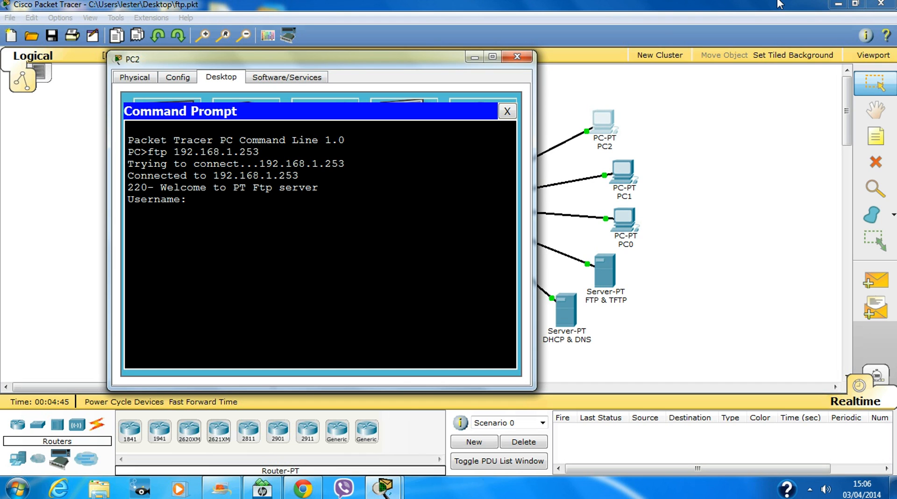
type("admin")
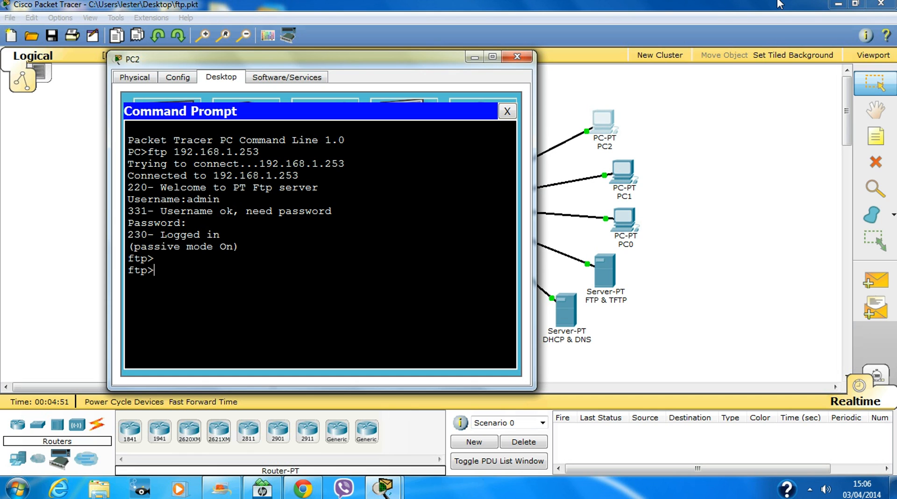
type("dir")
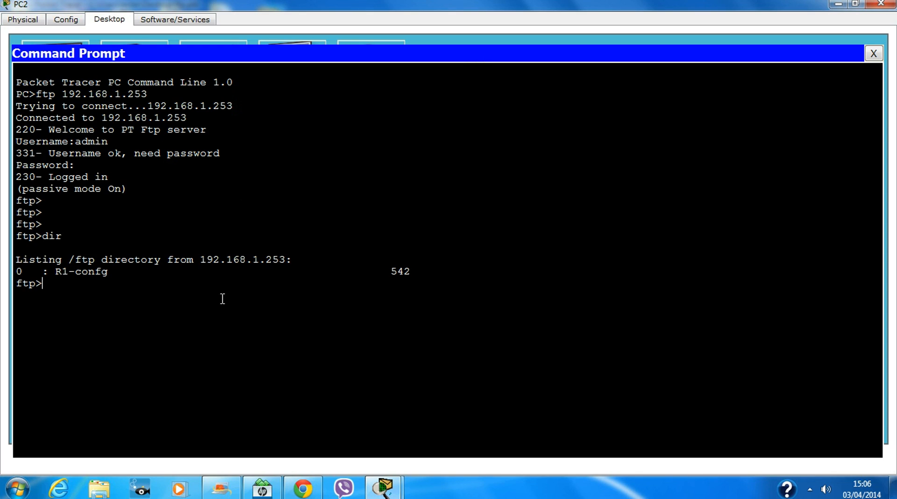
Step: Delete R1-config over FTP and confirm the server's FTP file list is empty
type("d")
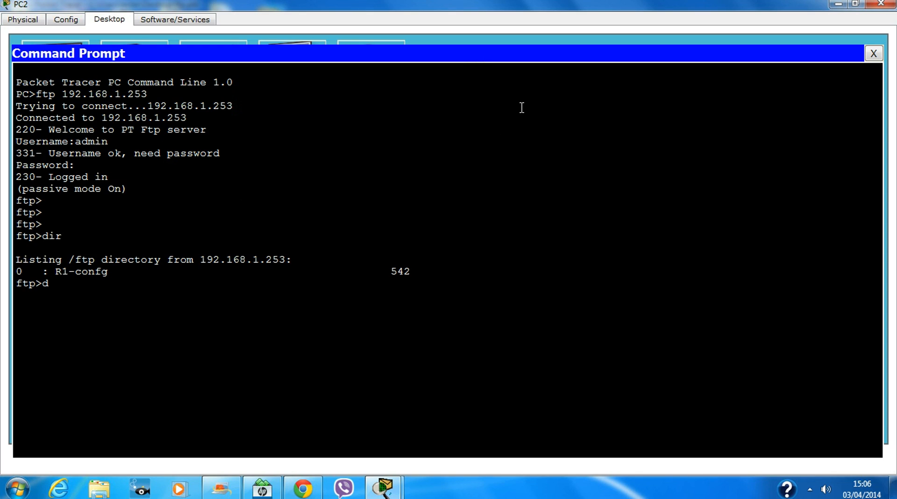
type("elete R")
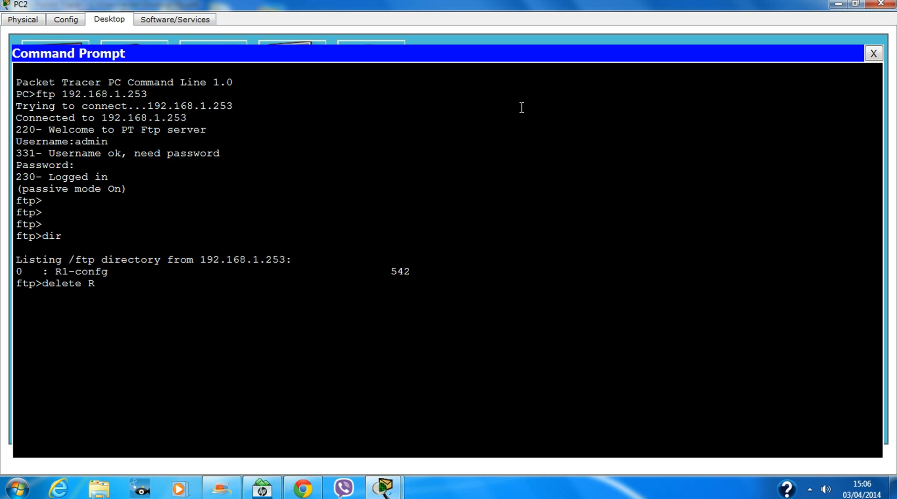
type("1-")
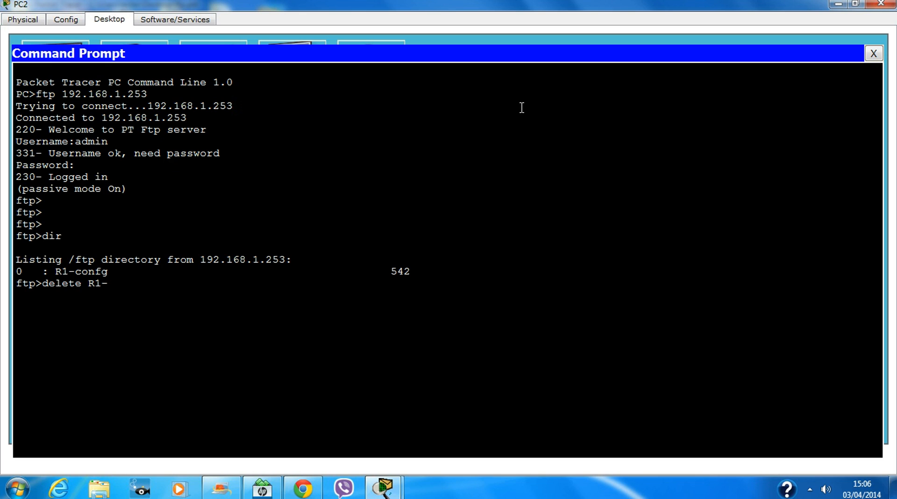
type("conf")
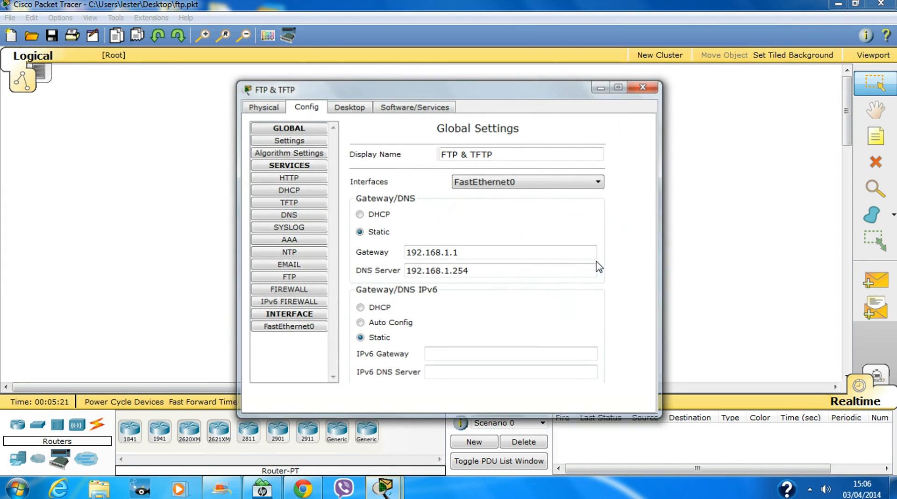
left_click(287, 278)
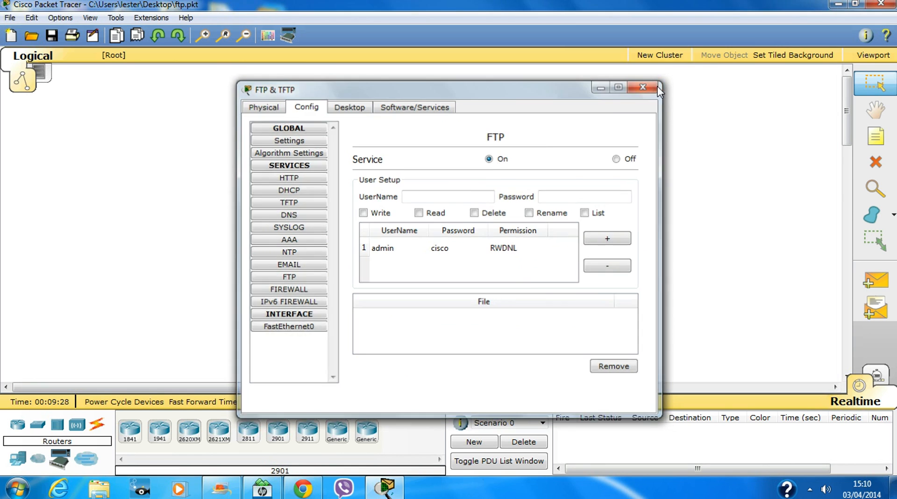
left_click(642, 88)
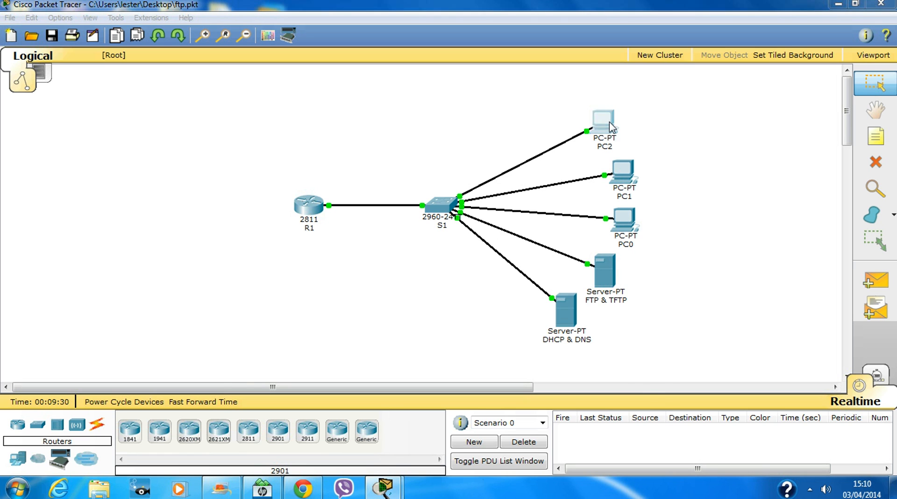
Step: Create test.txt on PC2 reading "this is a test file" in the text editor
double_click(603, 121)
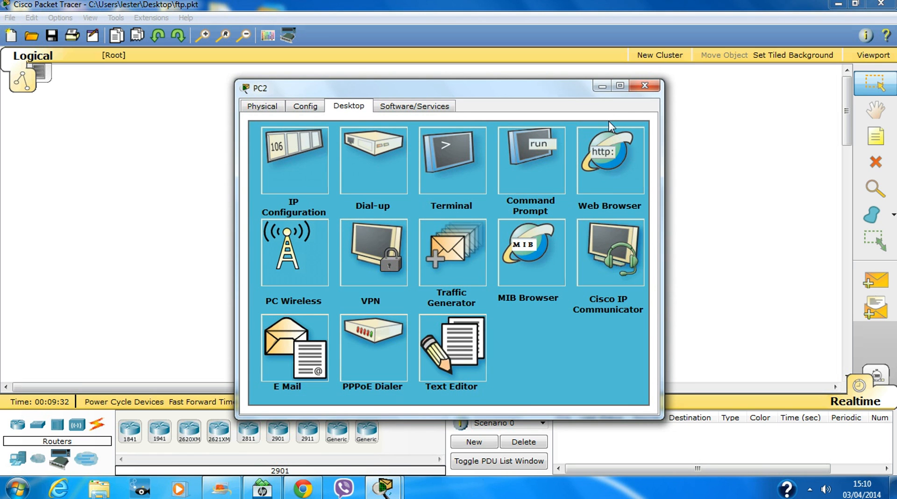
mouse_move(486, 355)
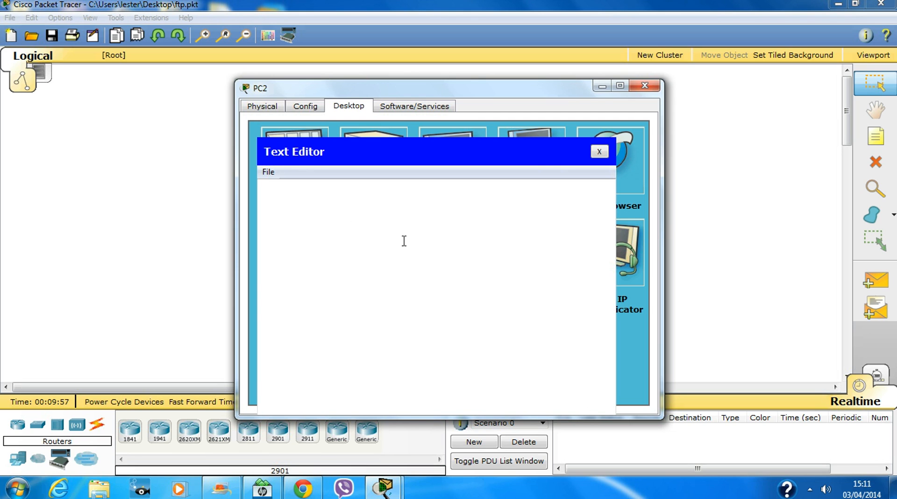
left_click(598, 151)
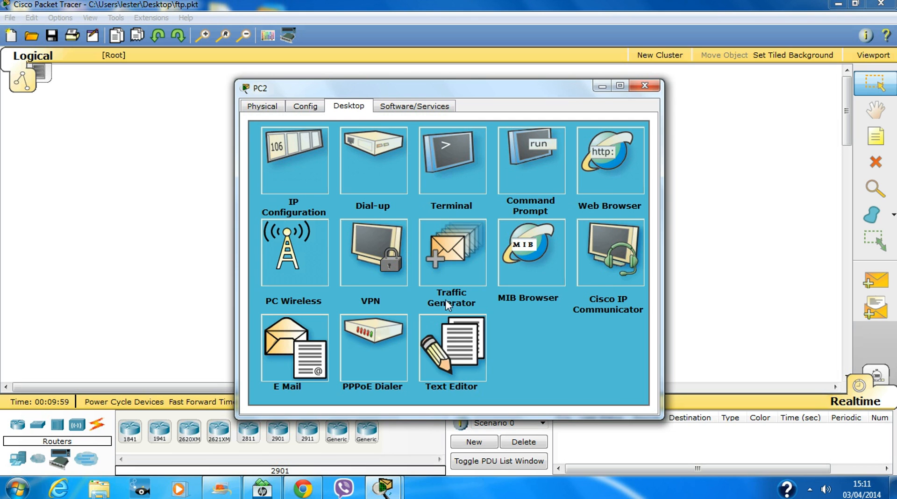
double_click(450, 348)
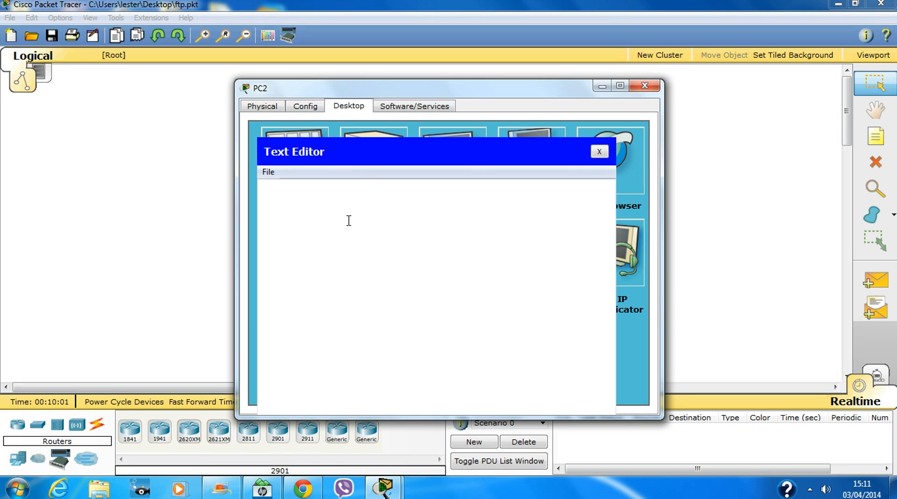
type("thi")
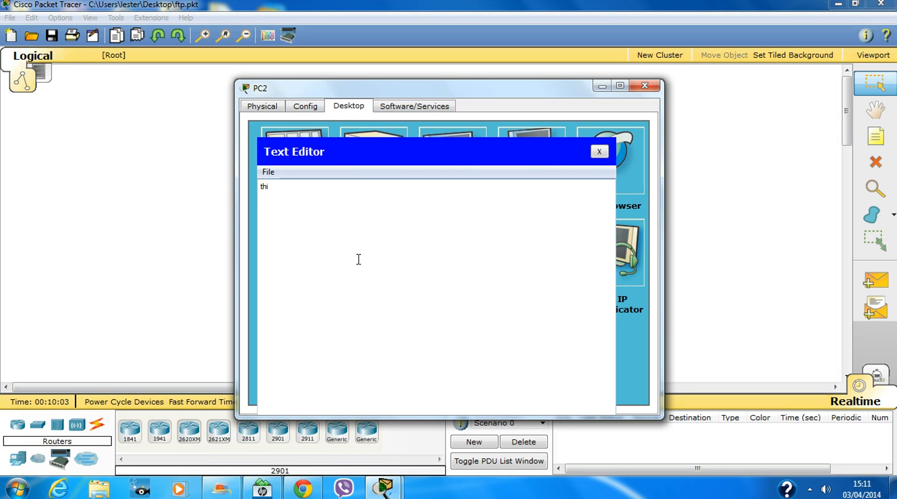
type("s is a test file")
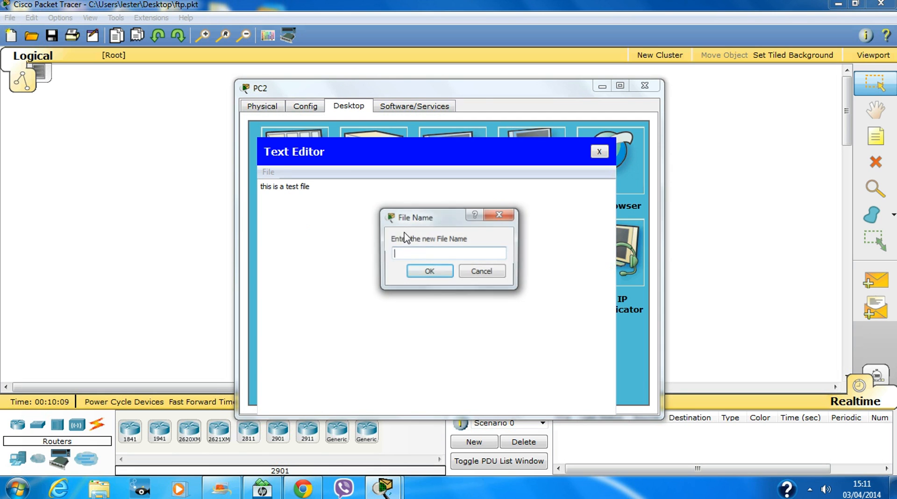
type("test")
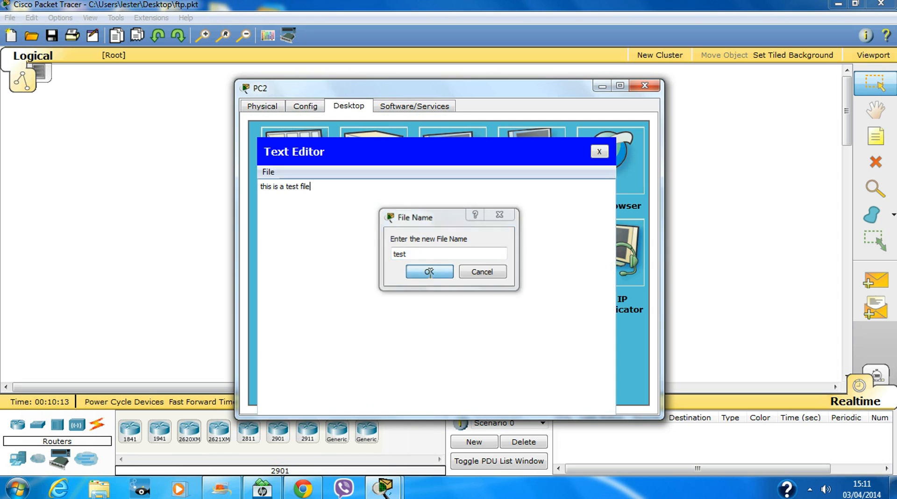
left_click(428, 271)
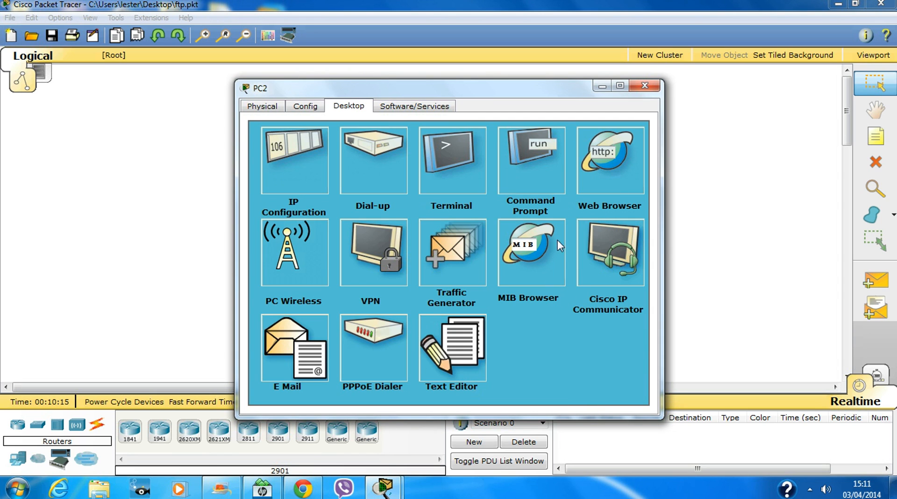
Step: List PC2's directory to confirm test.txt beside sampleFile.txt
left_click(530, 158)
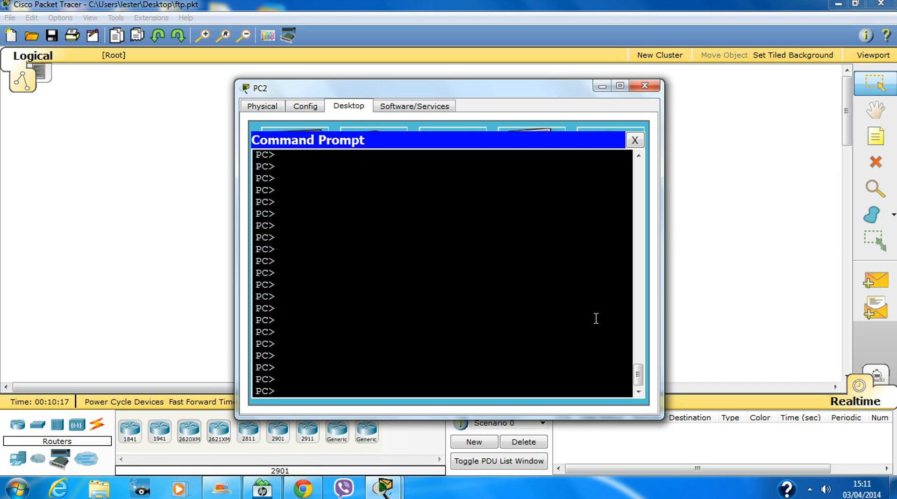
key("enter")
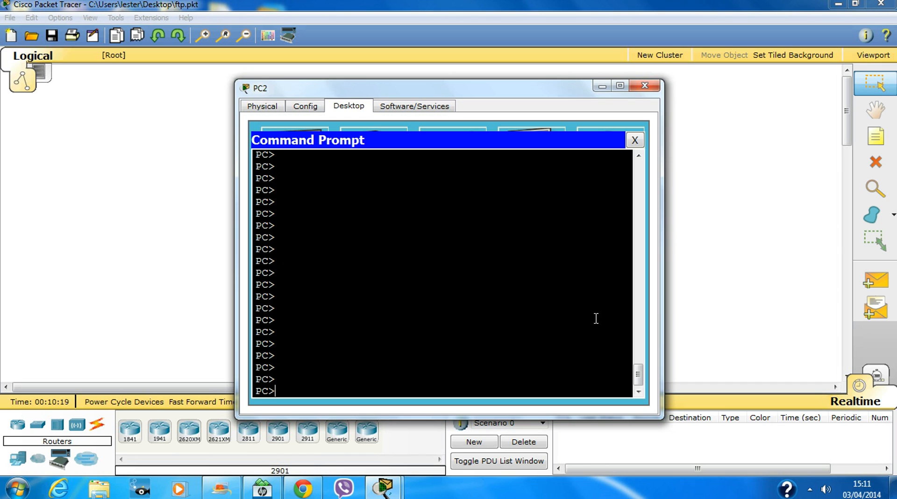
type("dir")
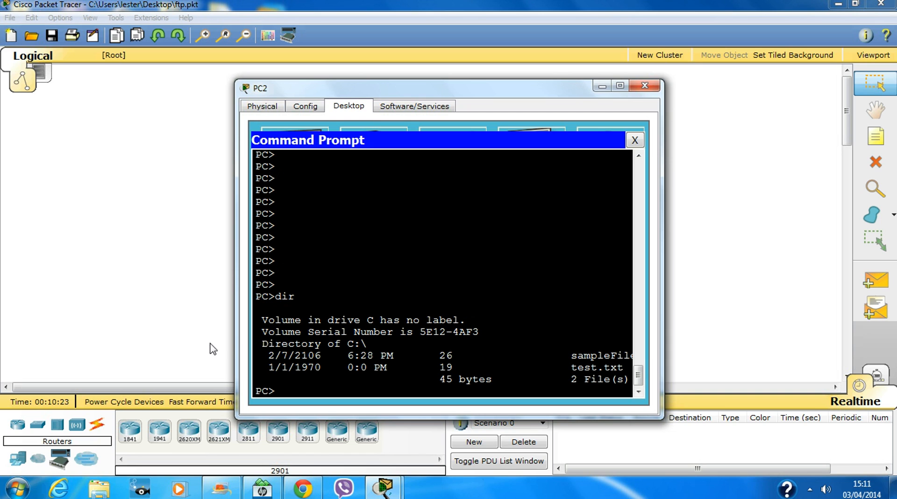
Step: Log PC2 back into the FTP server at 192.168.1.253 as admin to list its /ftp directory
left_click_drag(446, 88, 329, 87)
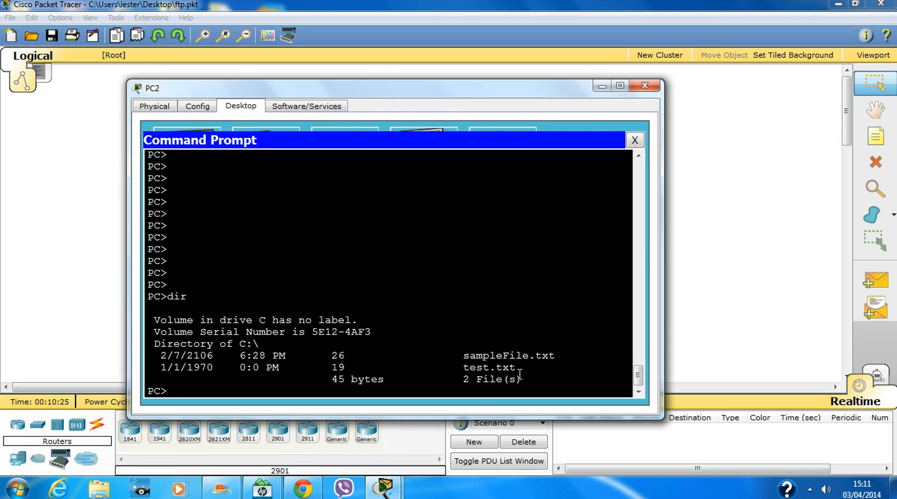
double_click(489, 367)
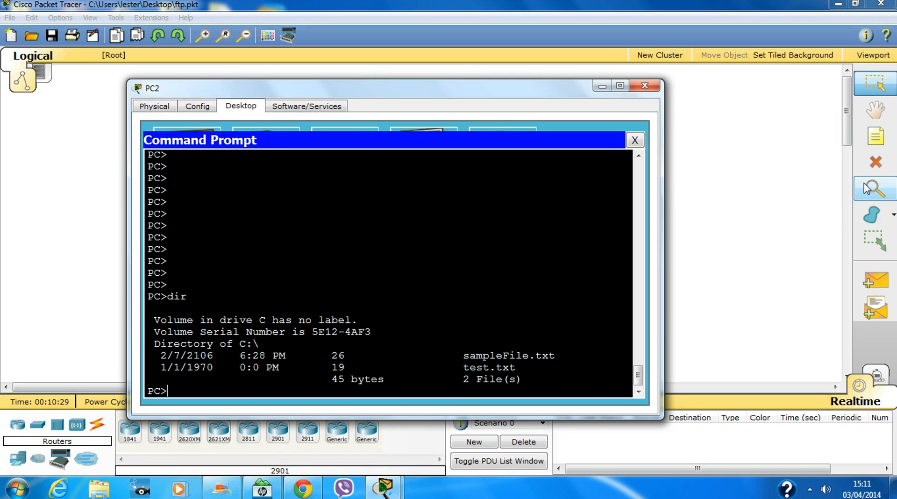
type("ftp")
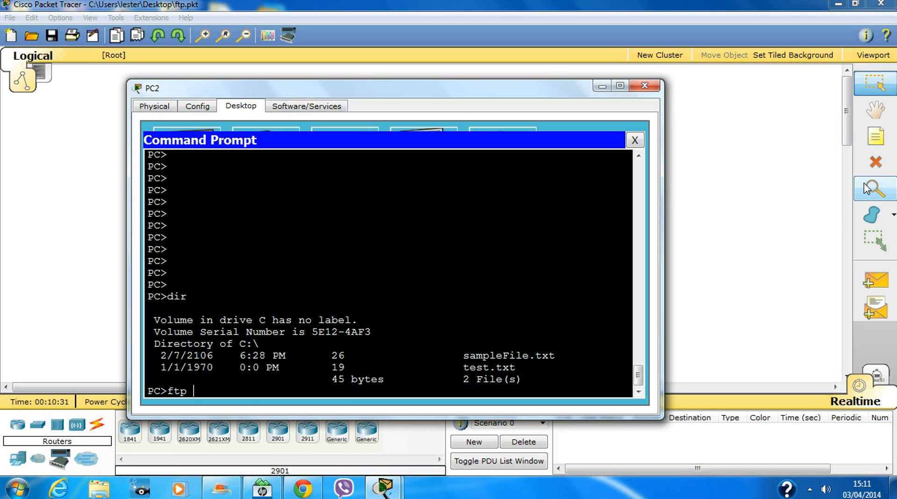
type("192.168")
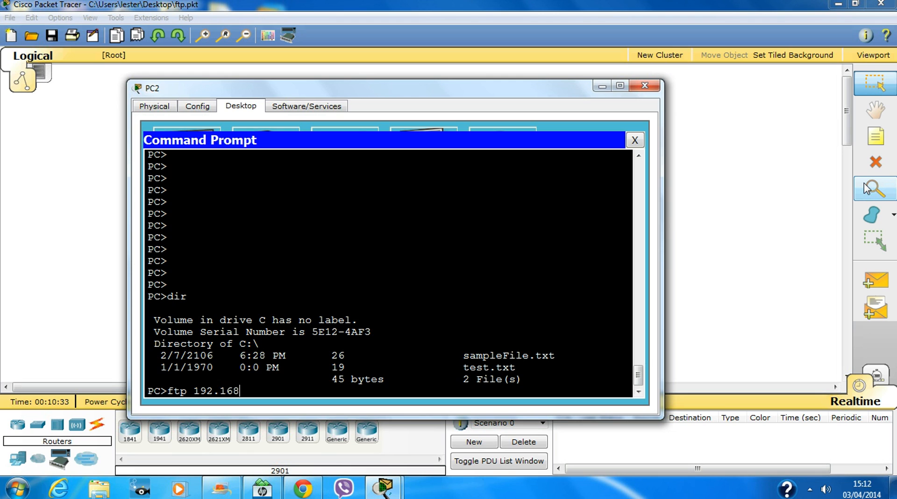
type(".1.253")
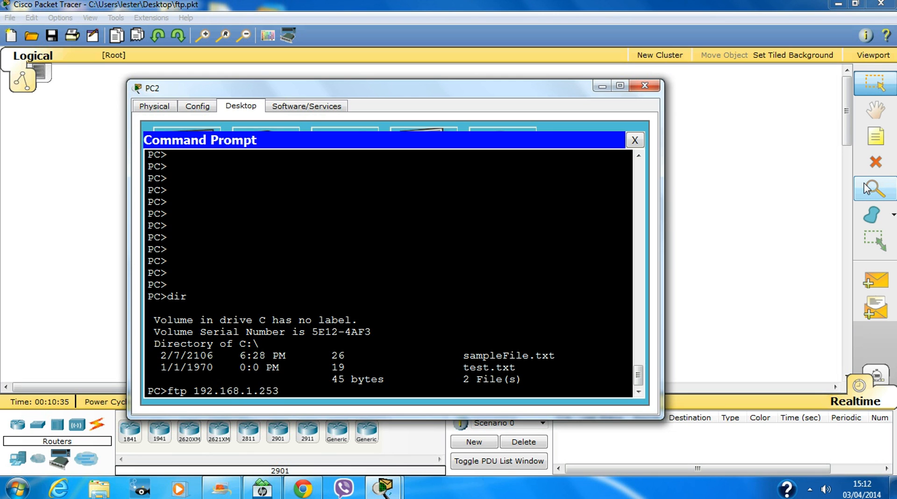
type("admin")
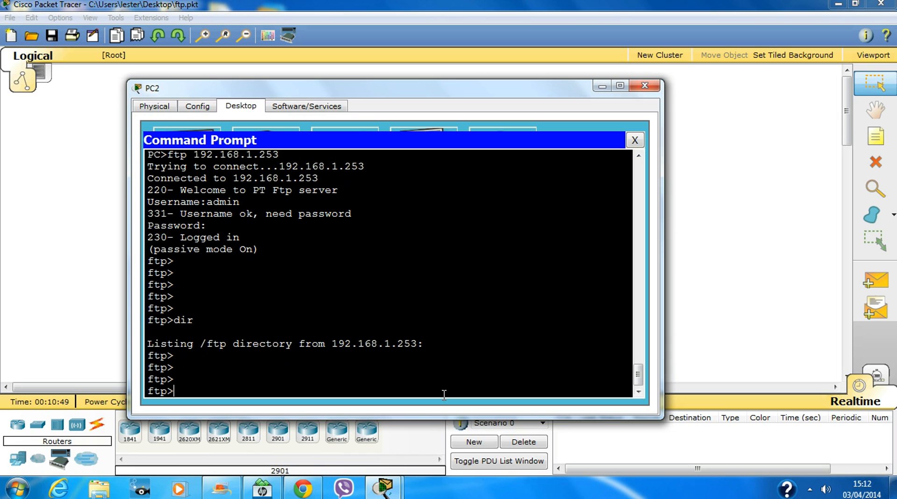
Step: Upload test.txt to 192.168.1.253 with put, then list the server directory showing it at 19 bytes
type("put")
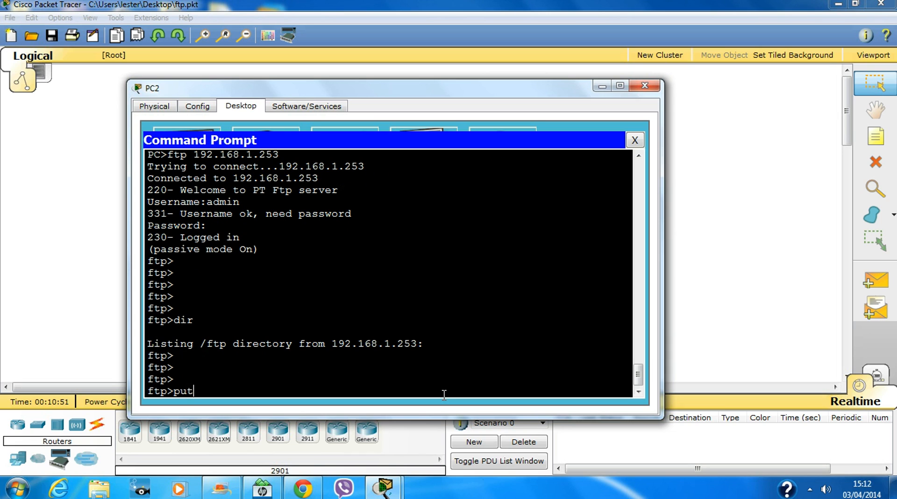
type("te")
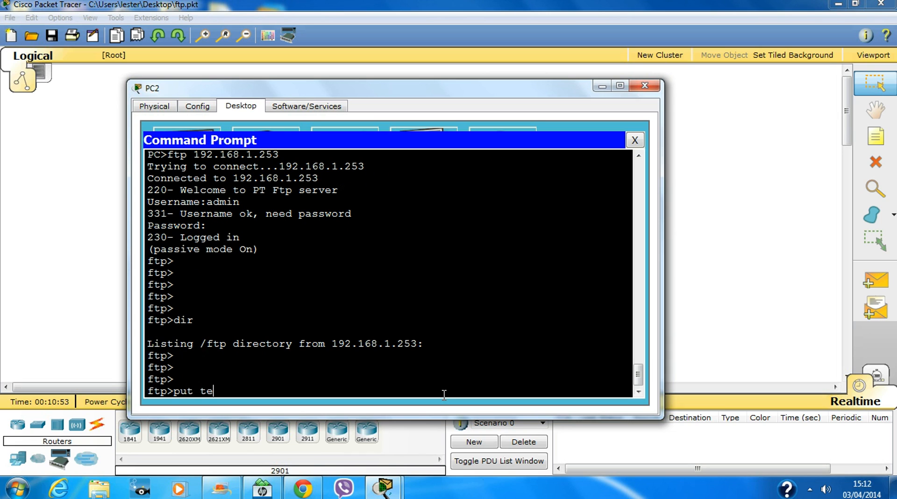
type("st.t")
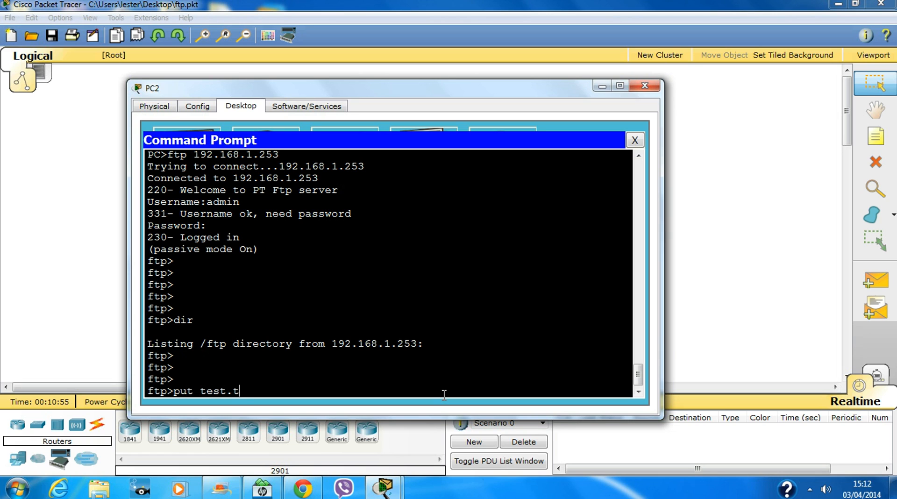
type("xt 192")
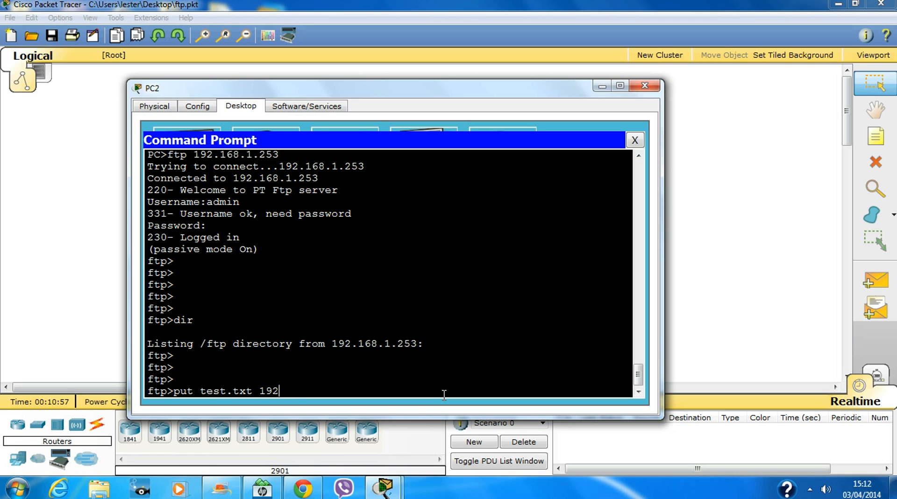
type(".168.1.253")
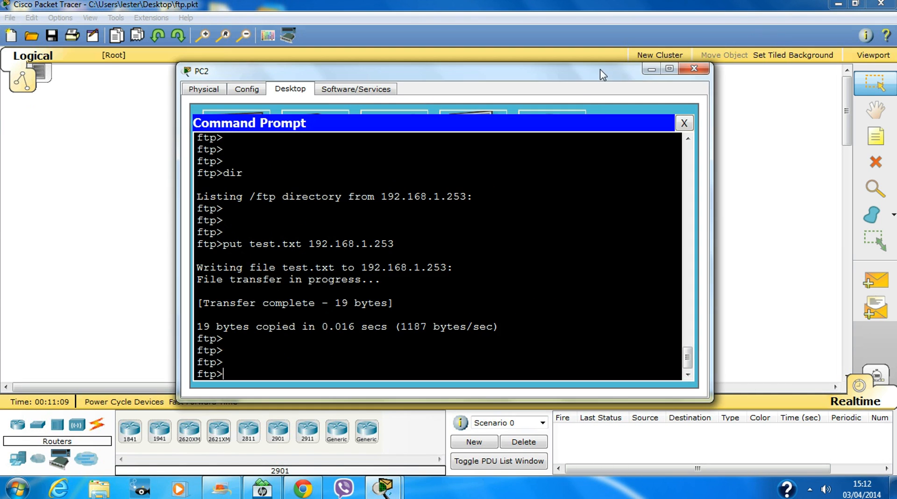
type("dir")
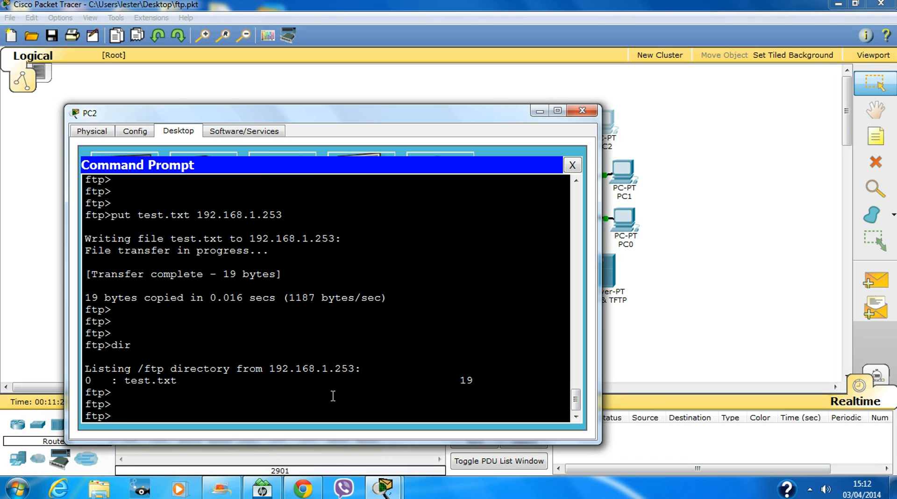
Step: Delete test.txt from the FTP server and confirm its listing is empty
type("de")
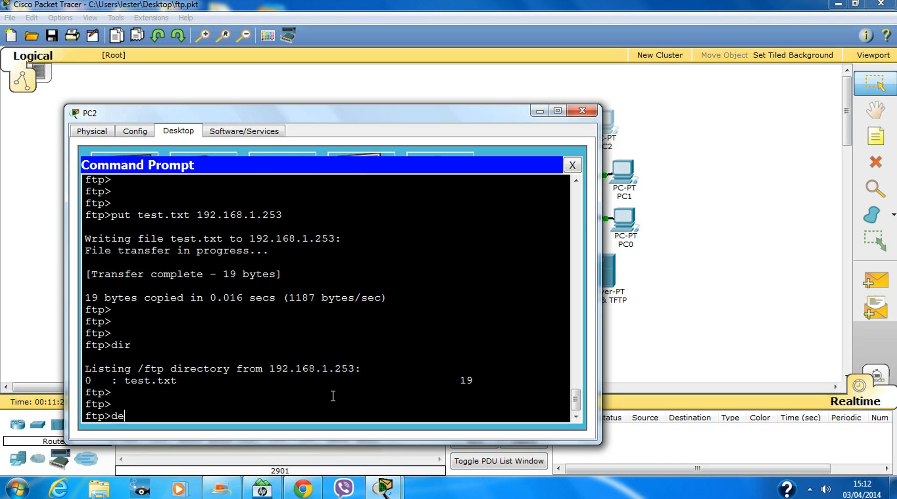
type("lete")
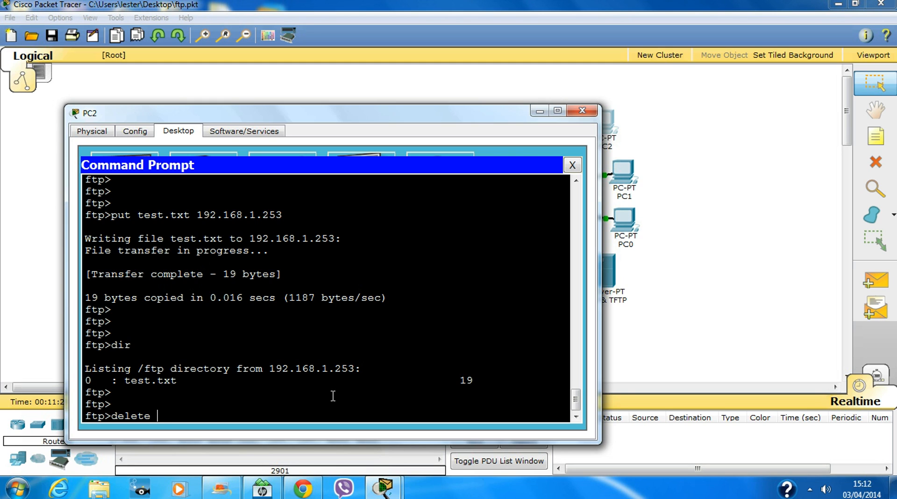
type("test.")
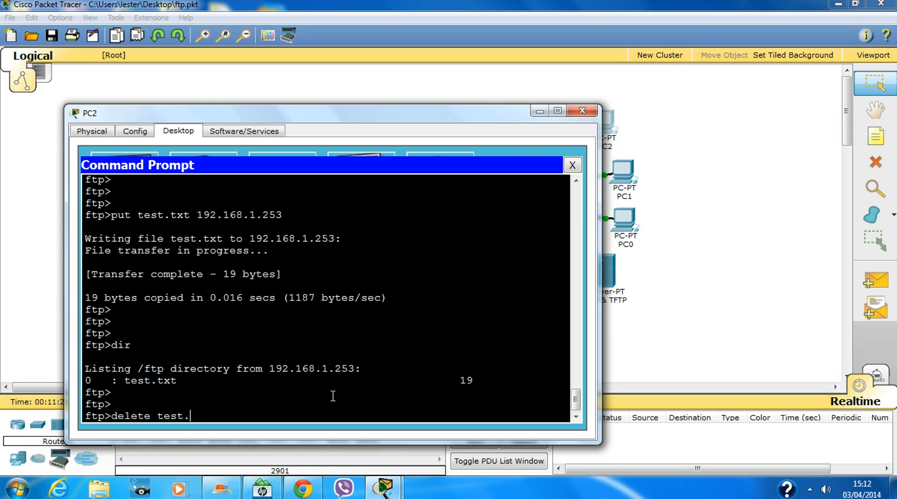
key("enter")
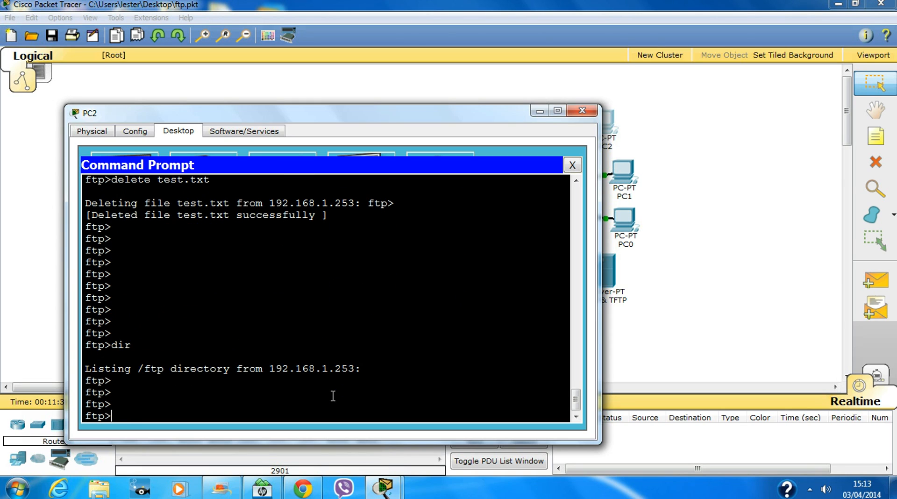
mouse_move(279, 406)
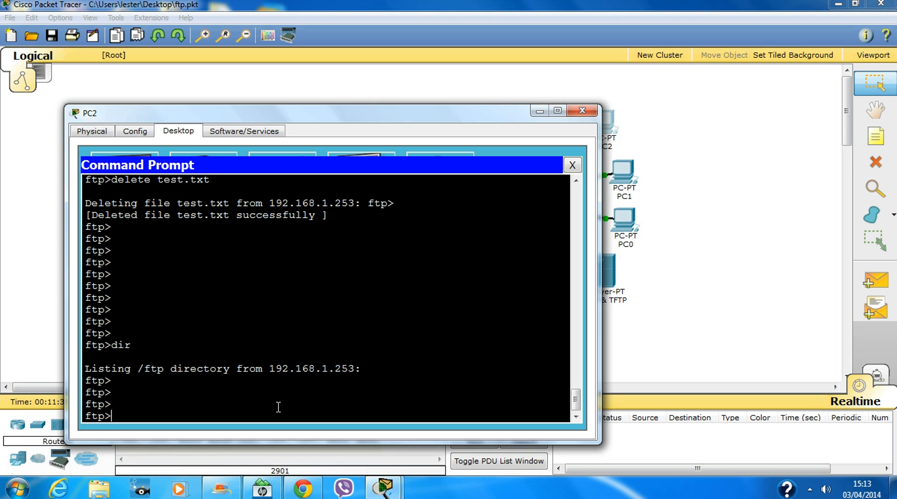
Step: List the available FTP commands with ? and move the PC2 window aside
type("?")
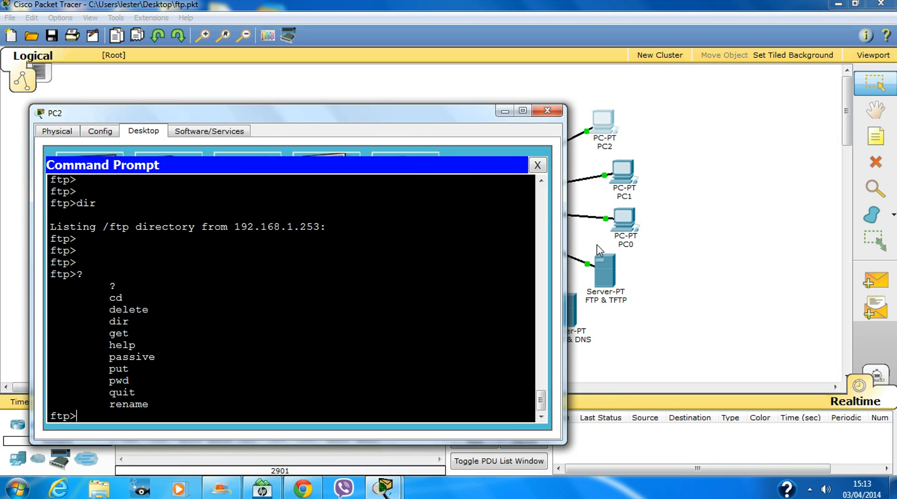
mouse_move(420, 122)
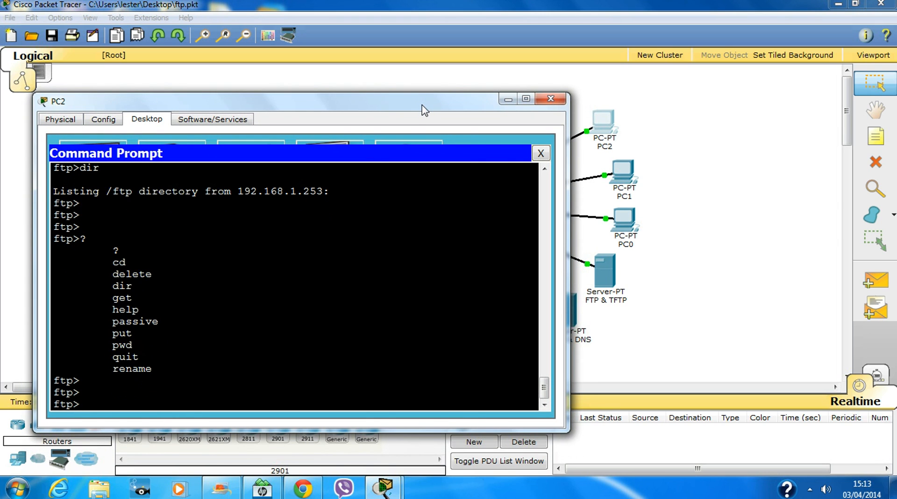
left_click_drag(424, 109, 489, 118)
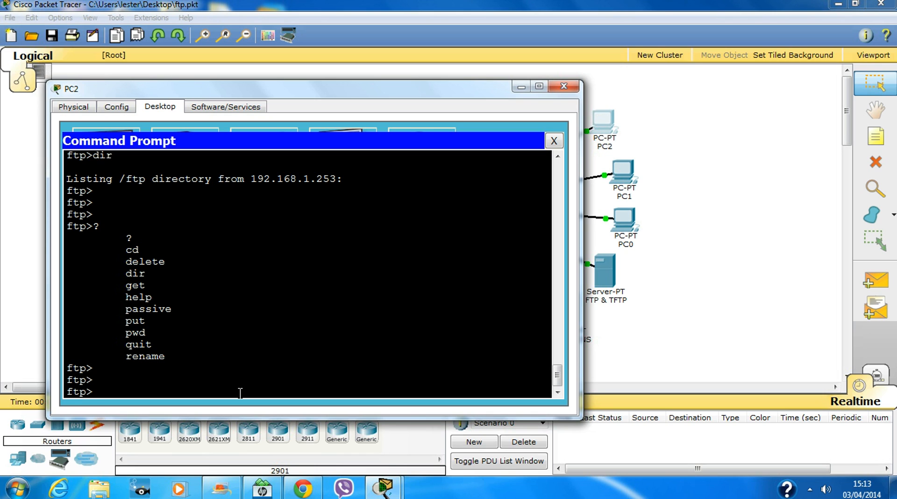
Step: Quit FTP, reopen PC2's Command Prompt and delete the local test.txt
type("quit")
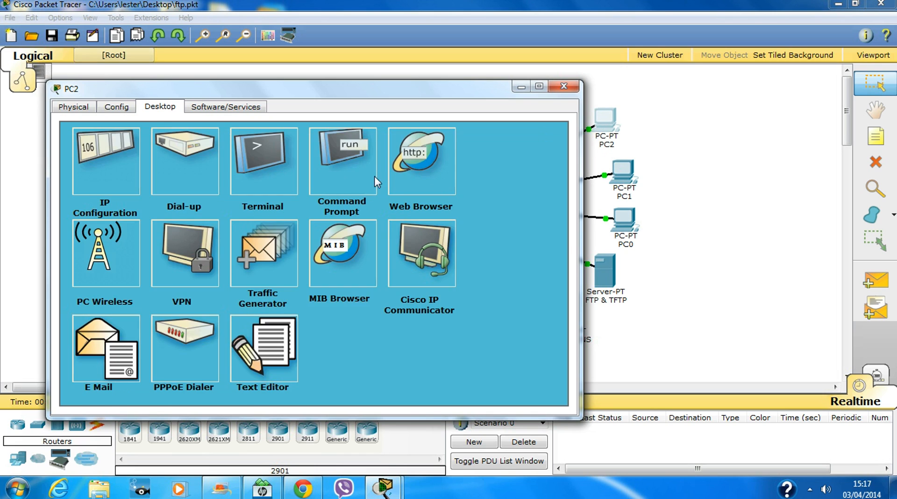
left_click(342, 160)
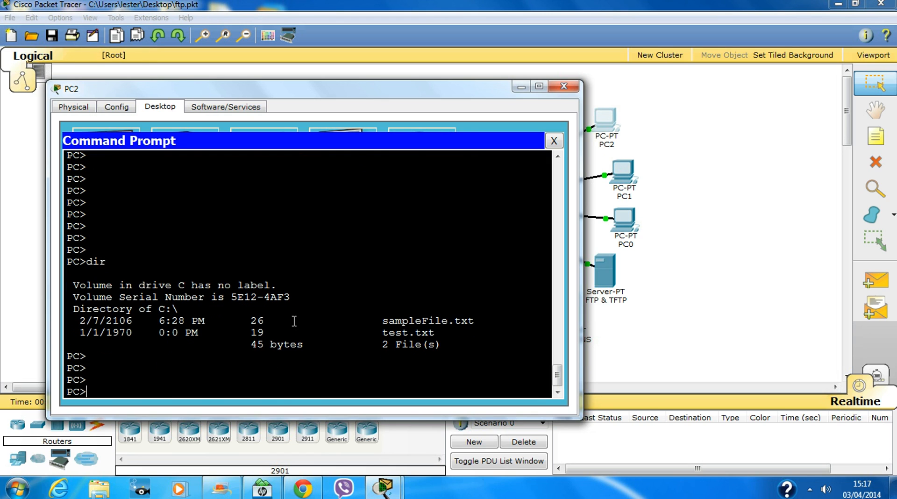
mouse_move(440, 334)
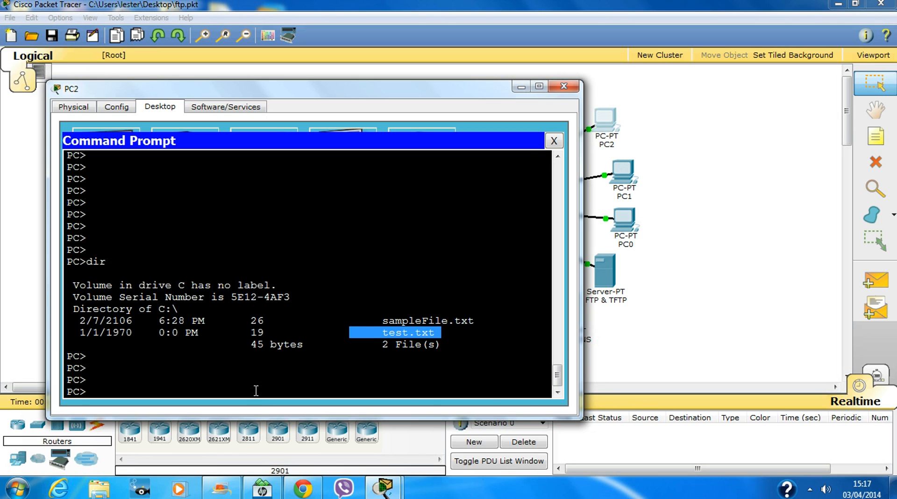
type("del")
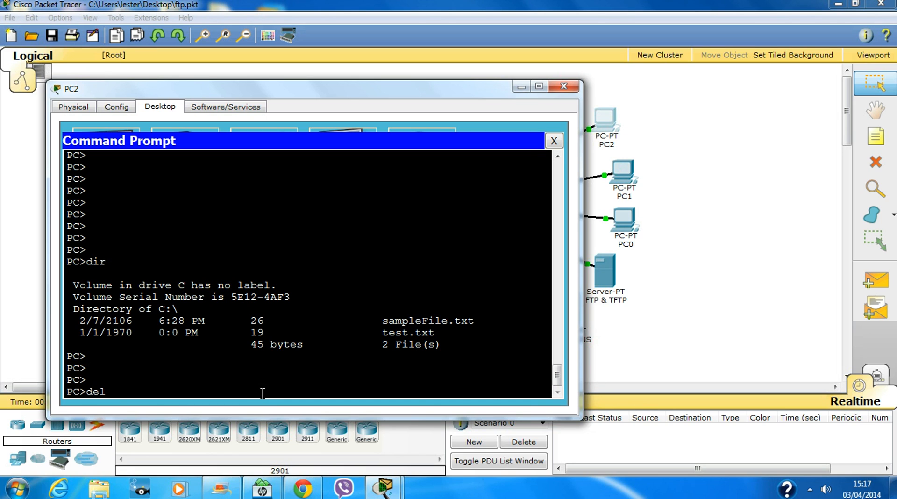
type("ete")
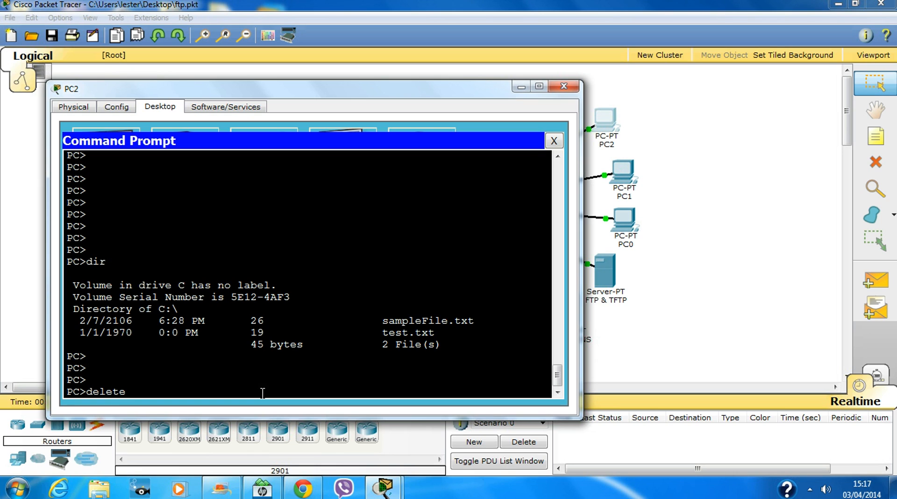
type("test.txt")
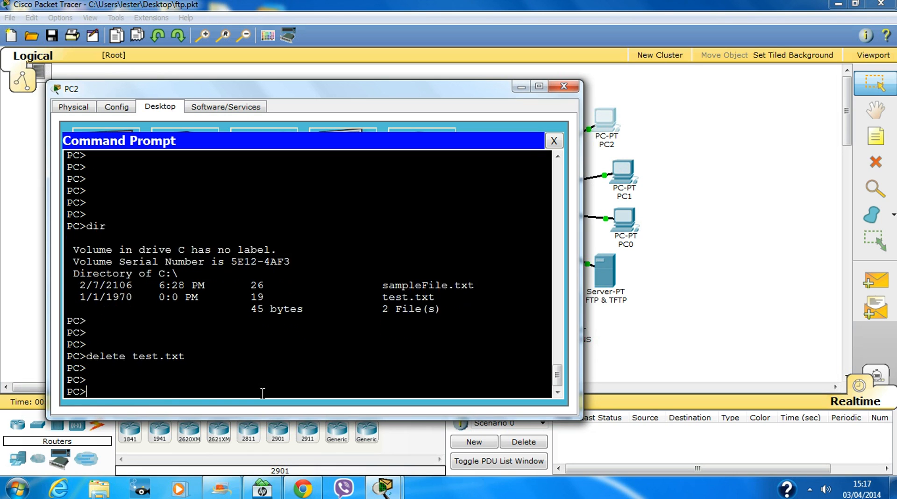
Step: Connect to the FTP server at 192.168.1.253 and log in as admin
type("ftp")
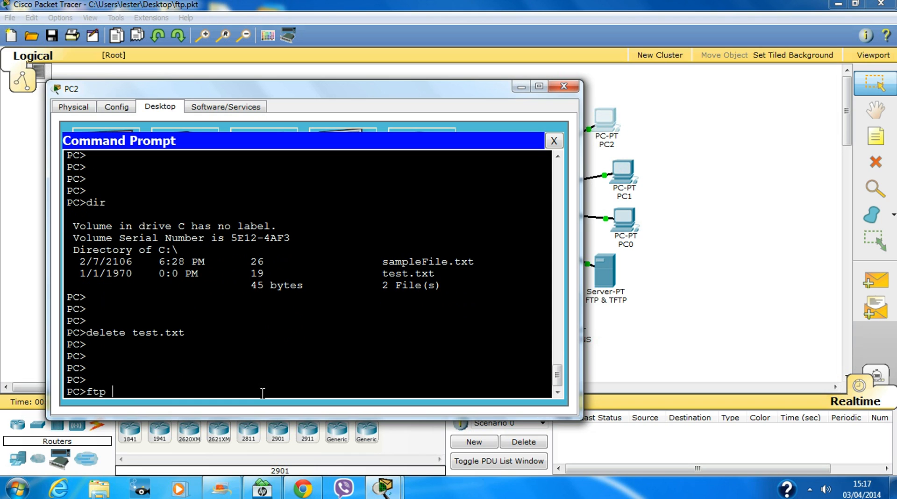
type("192.168")
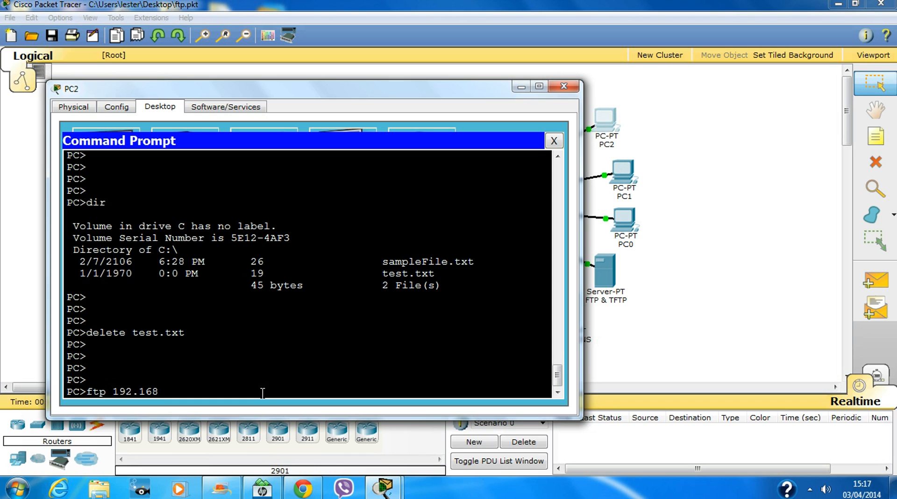
type(".1.2")
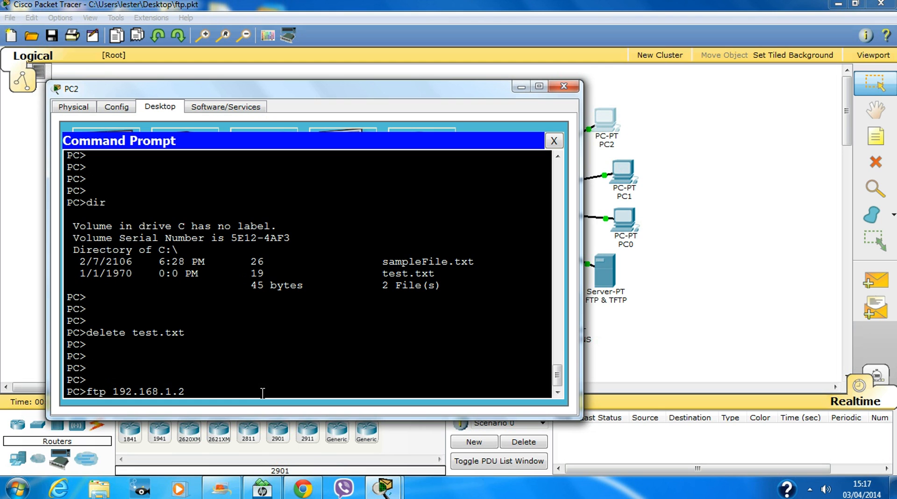
key("enter")
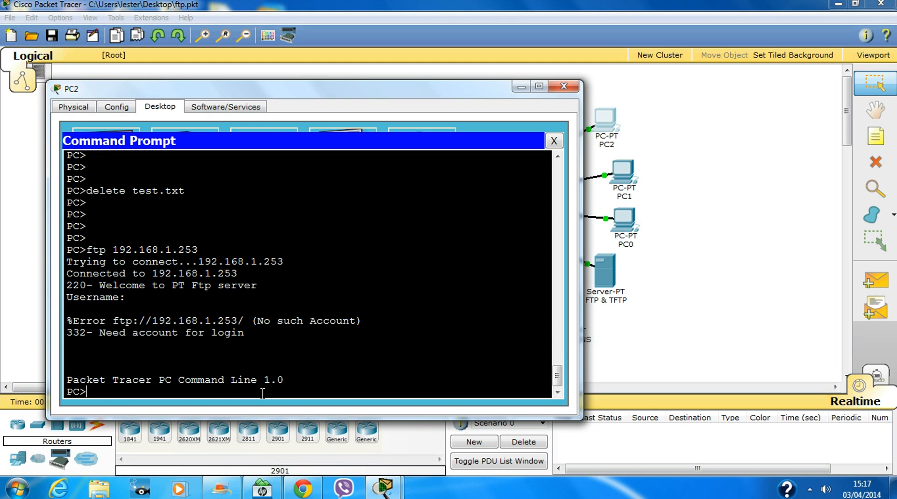
type("ftp 192.168.1.253")
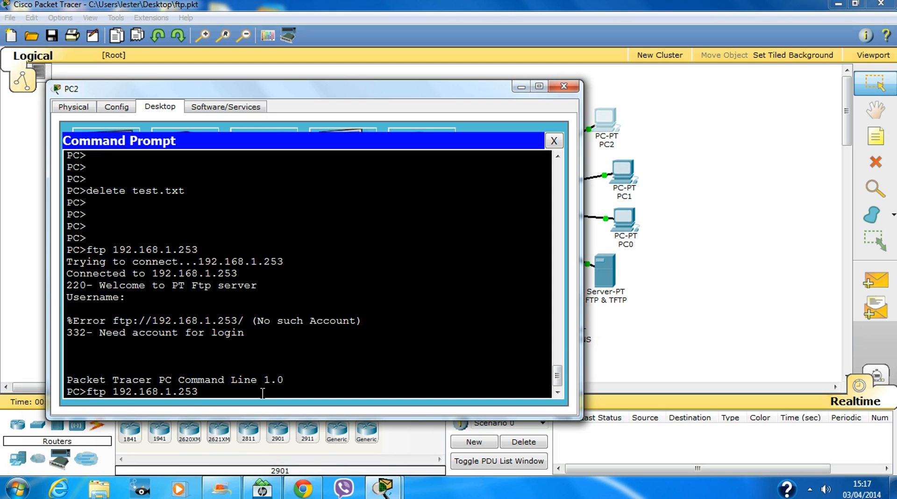
type("admin")
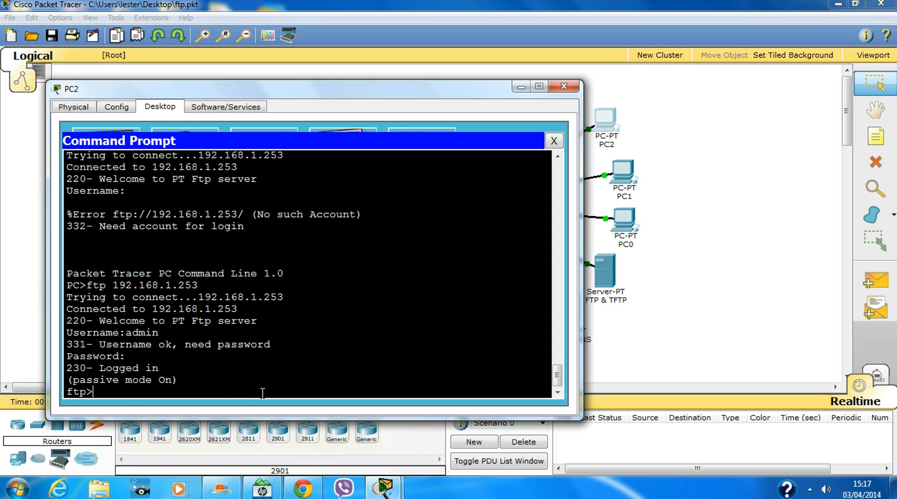
Step: List the server directory, then download test.txt to 192.168.1.20 with get, checking PC2's IP on the topology
type("dir")
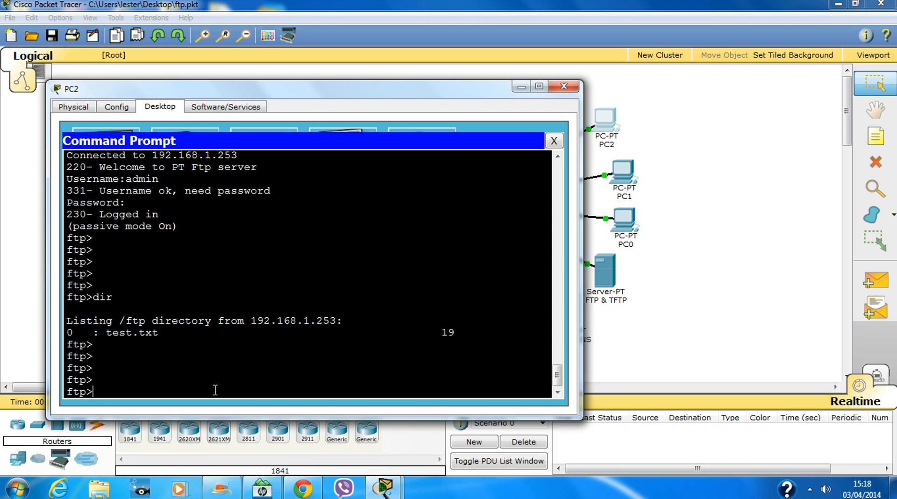
type("get")
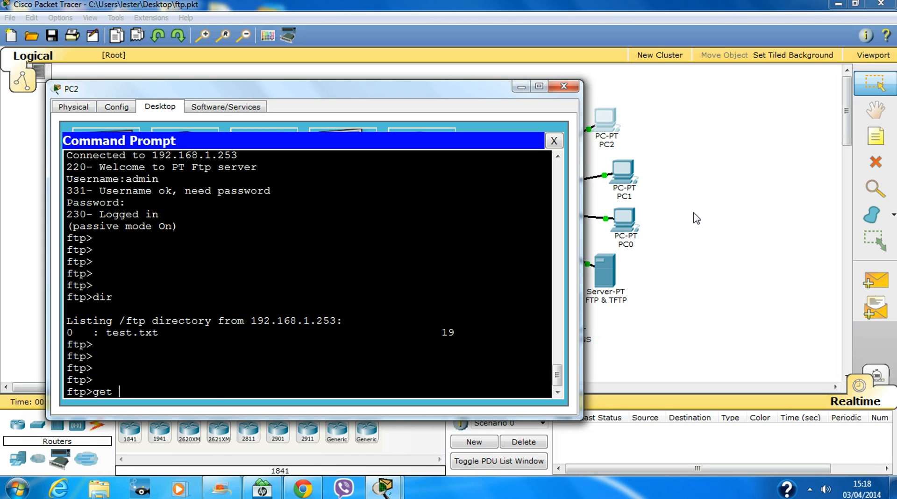
type("test.")
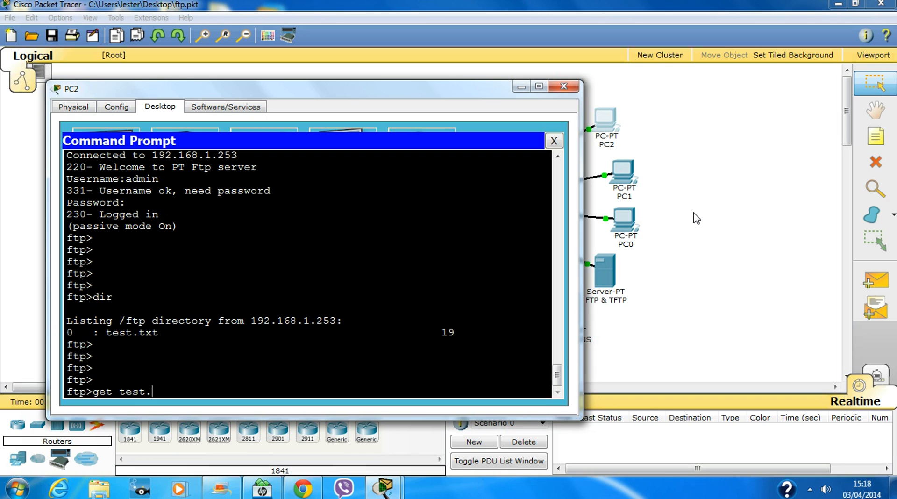
type("txt")
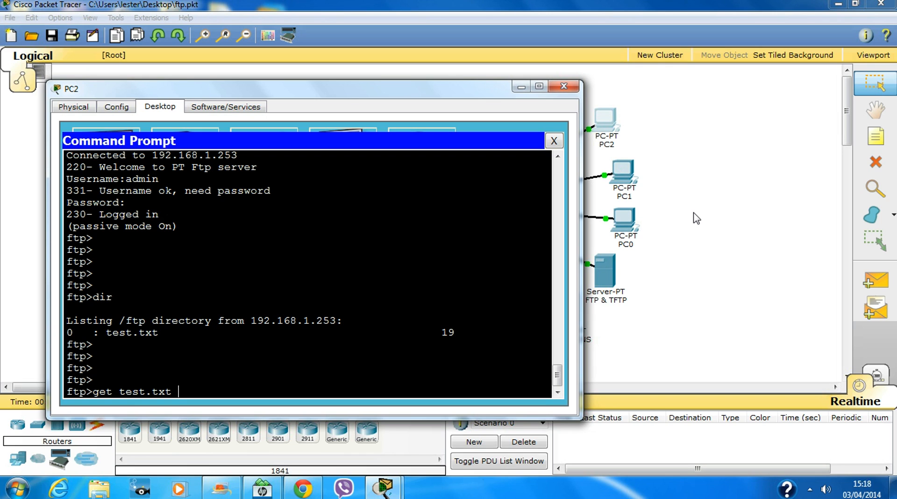
type("192.168")
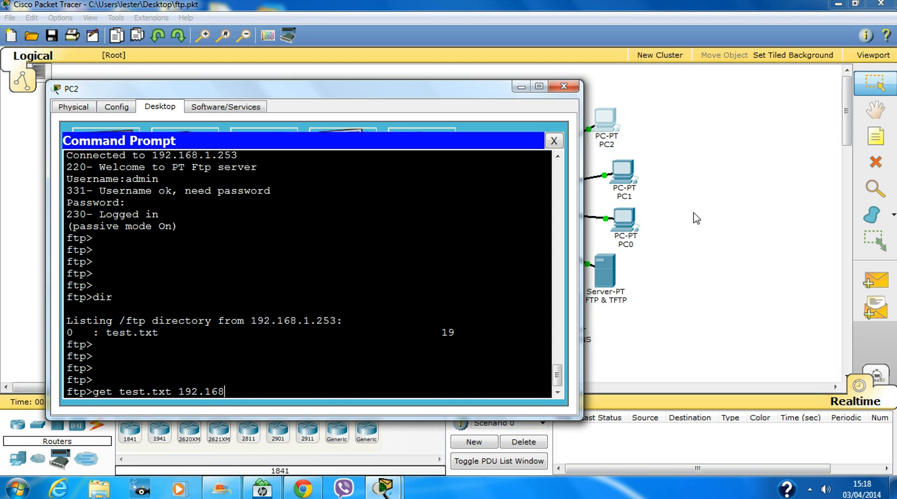
type(".1.20")
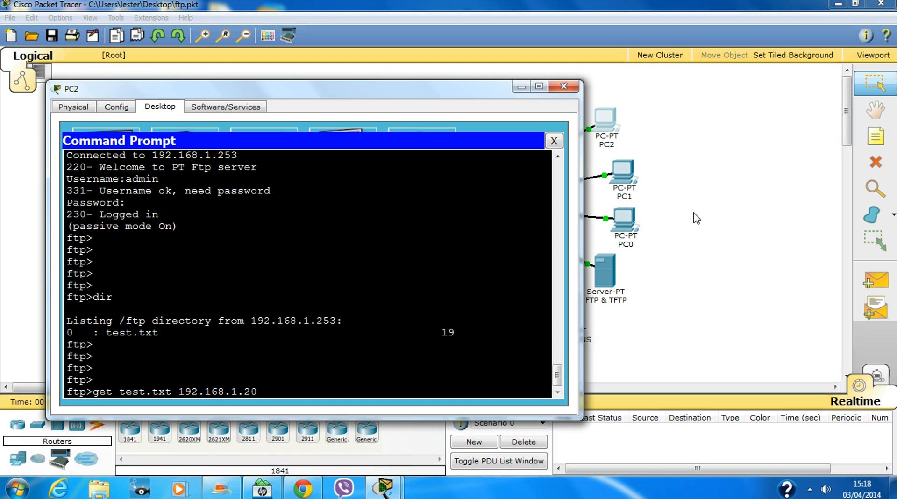
left_click(564, 86)
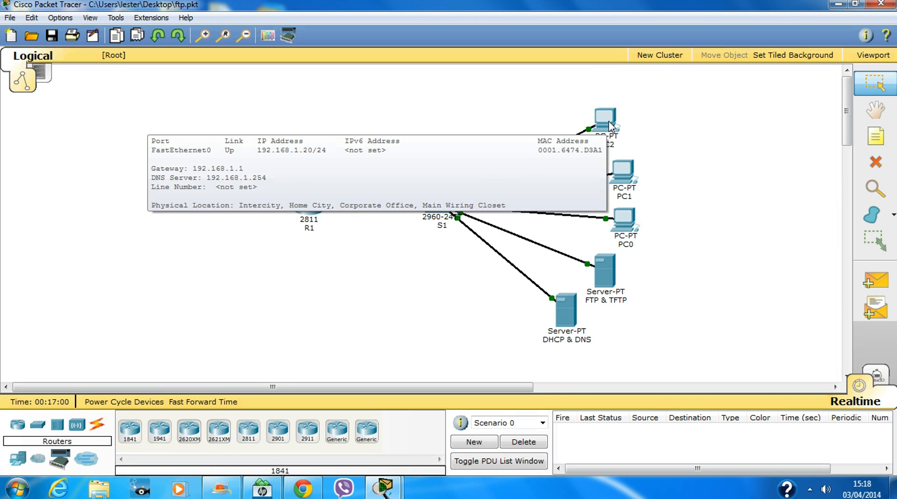
left_click(605, 118)
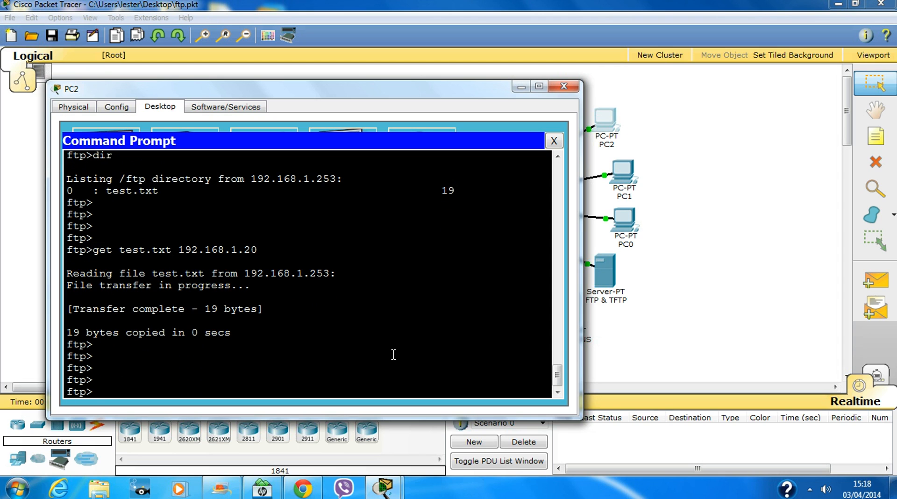
Step: Quit FTP, confirm test.txt in PC2's directory, and close the Command Prompt and PC2 window
type("quit")
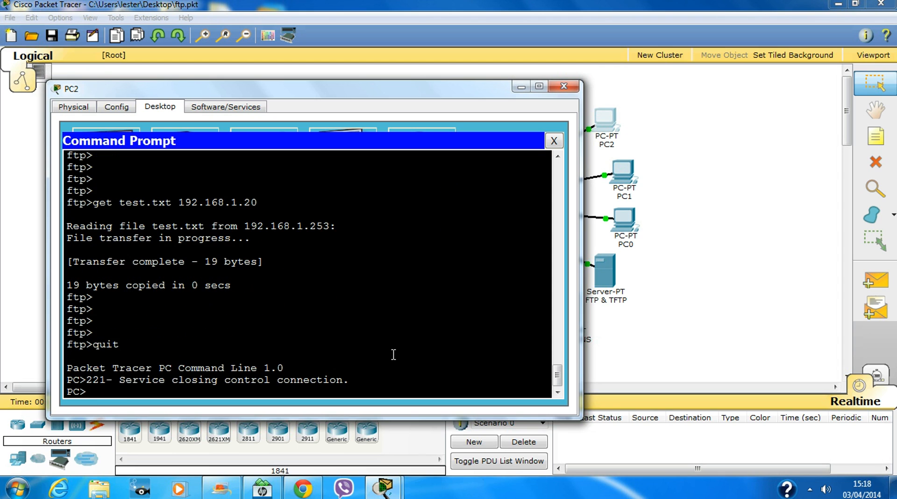
type("dir")
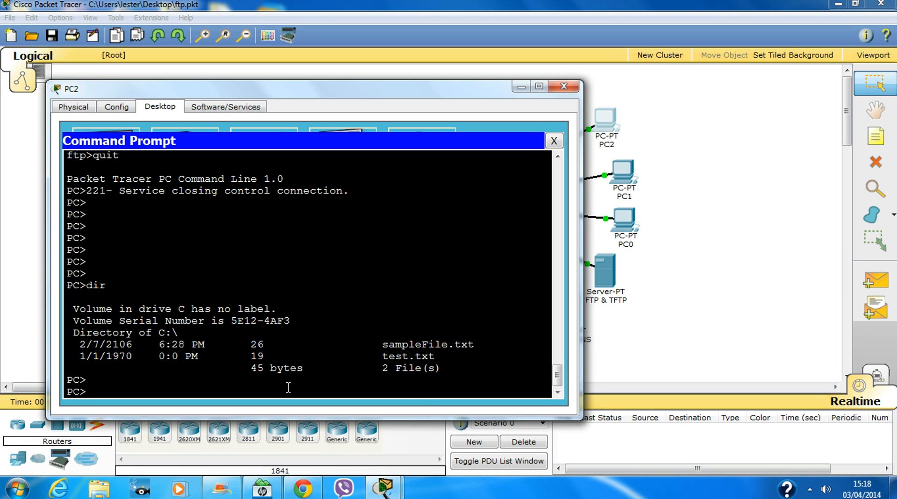
left_click(553, 140)
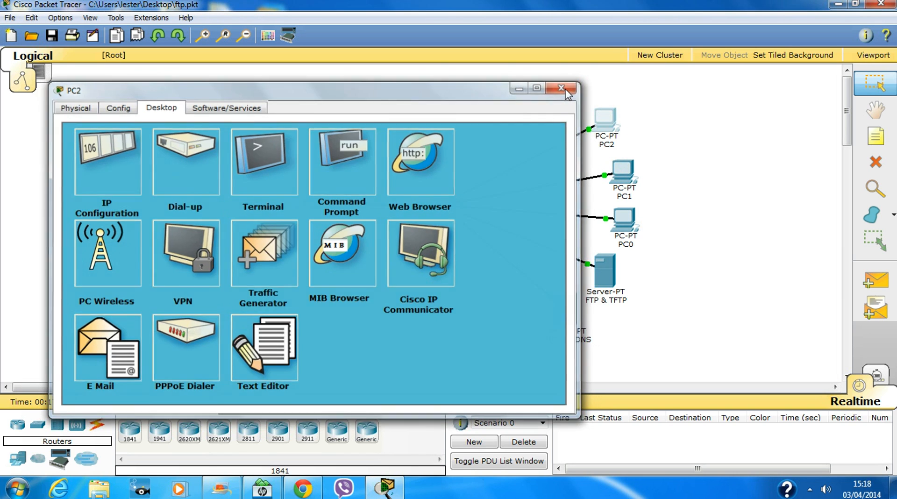
left_click(561, 89)
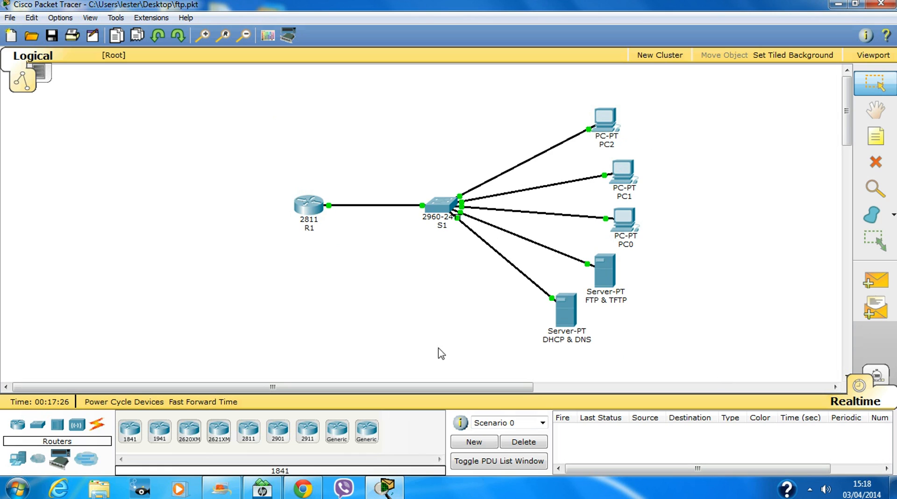
mouse_move(186, 317)
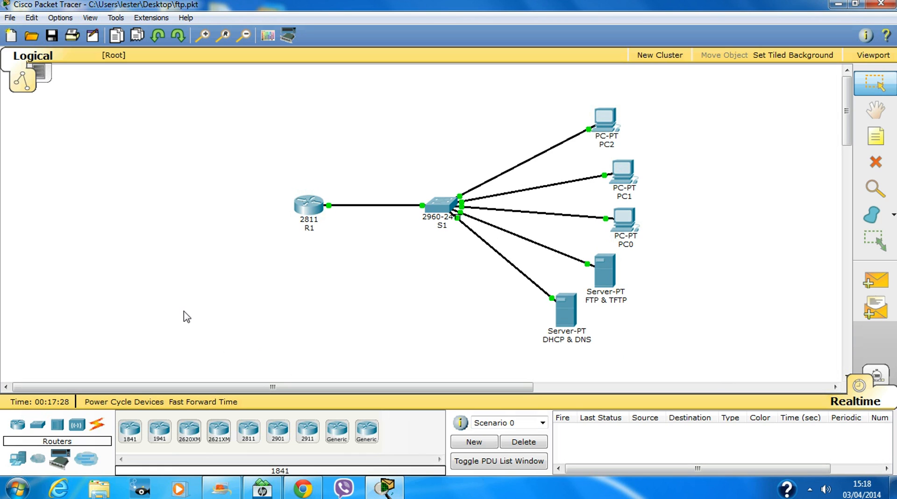